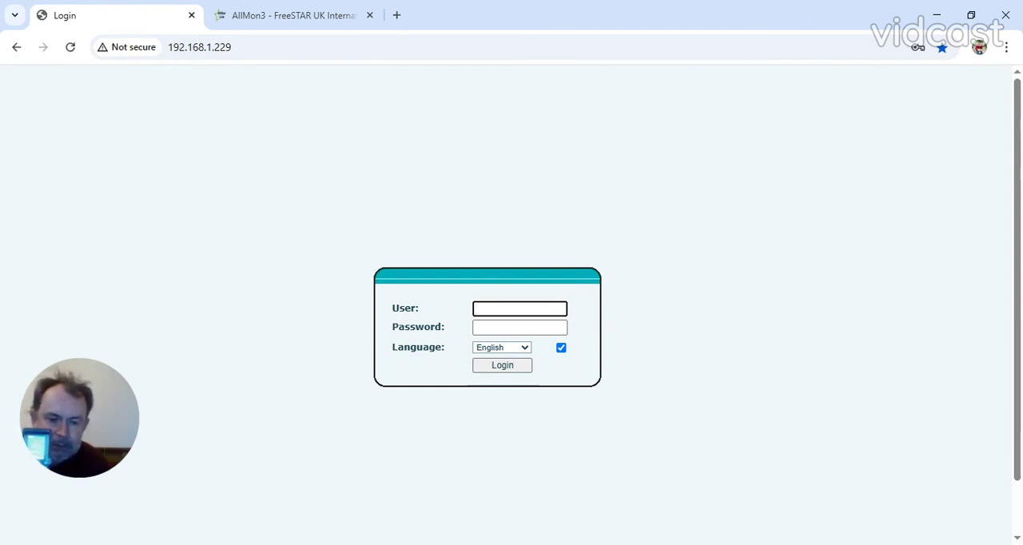
Step: Focus the User field on the phone's web login form
{"action": "left_click", "coordinate": [519, 308]}
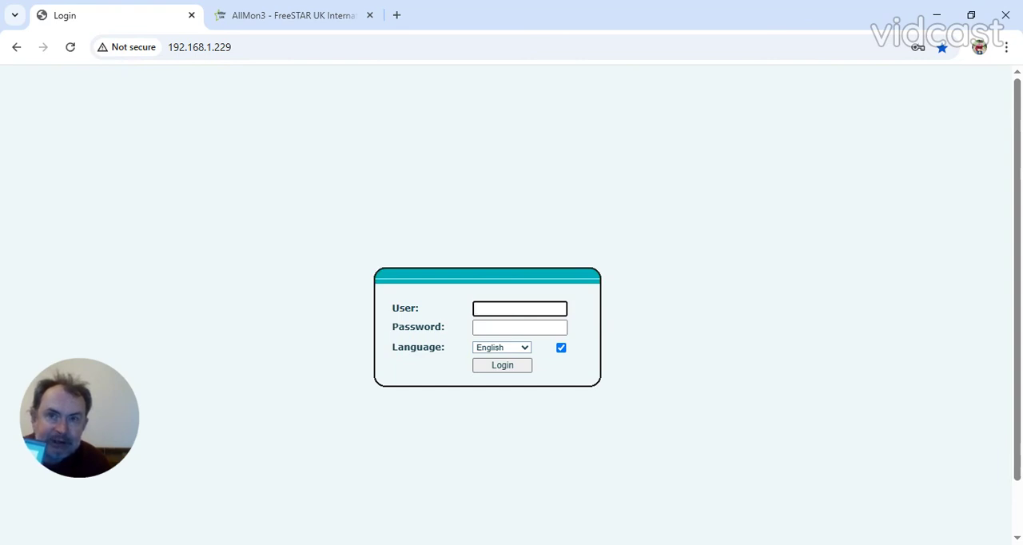
{"action": "left_click", "coordinate": [519, 309]}
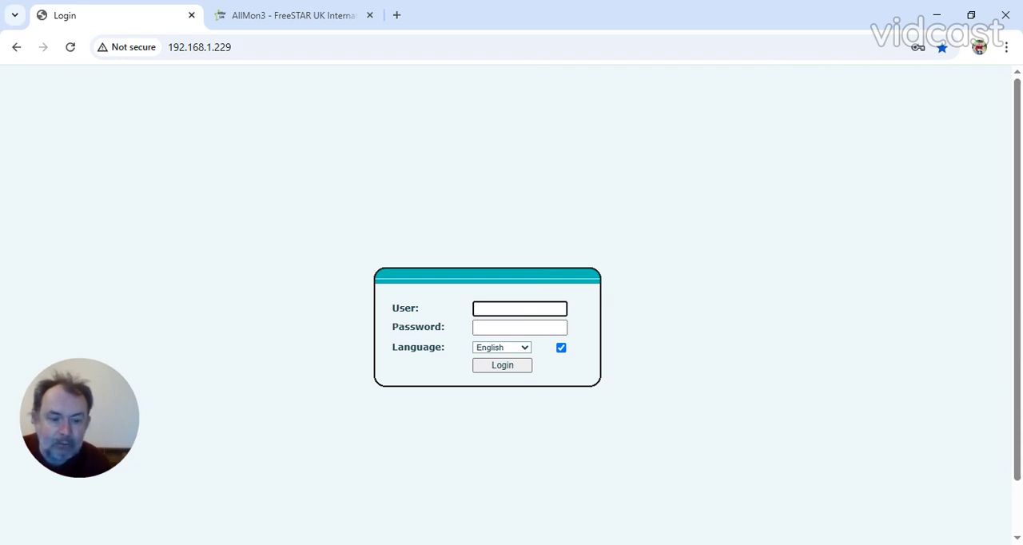
{"action": "left_click", "coordinate": [520, 309]}
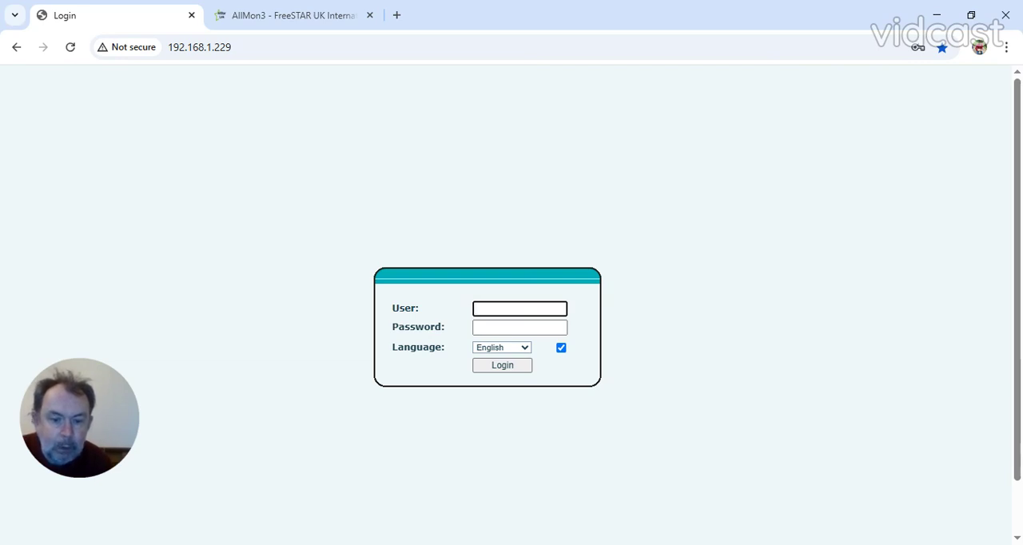
{"action": "left_click", "coordinate": [520, 308]}
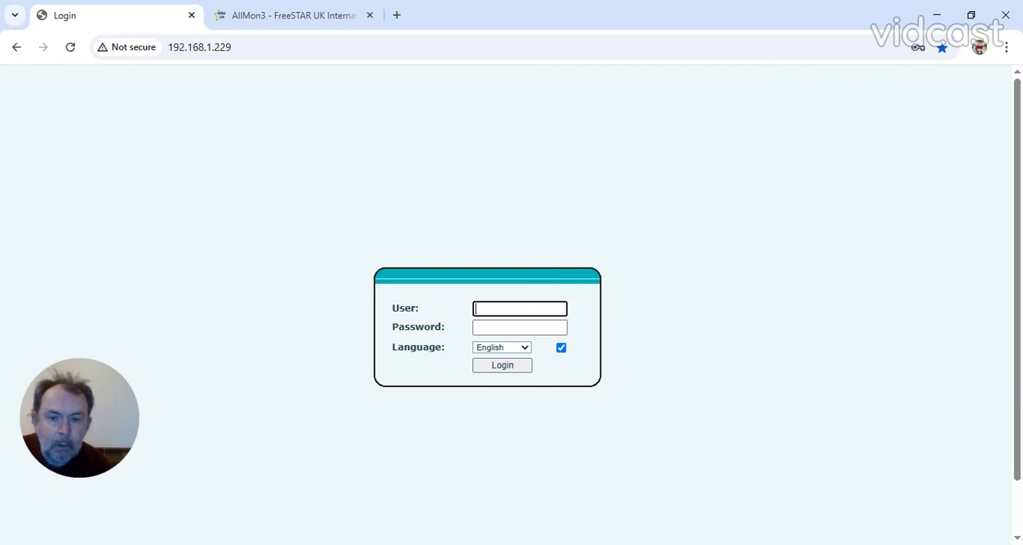
{"action": "mouse_move", "coordinate": [777, 376]}
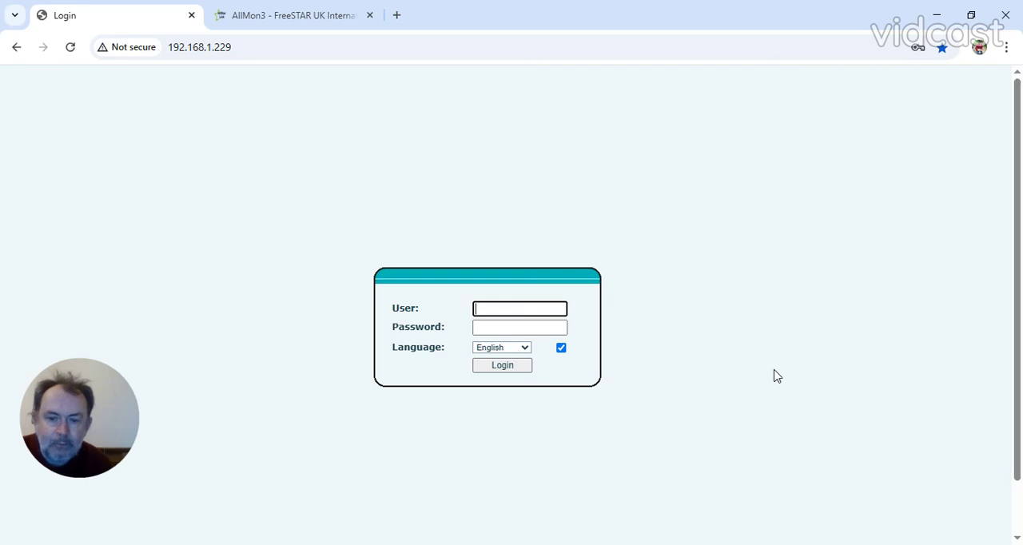
{"action": "left_click", "coordinate": [519, 308]}
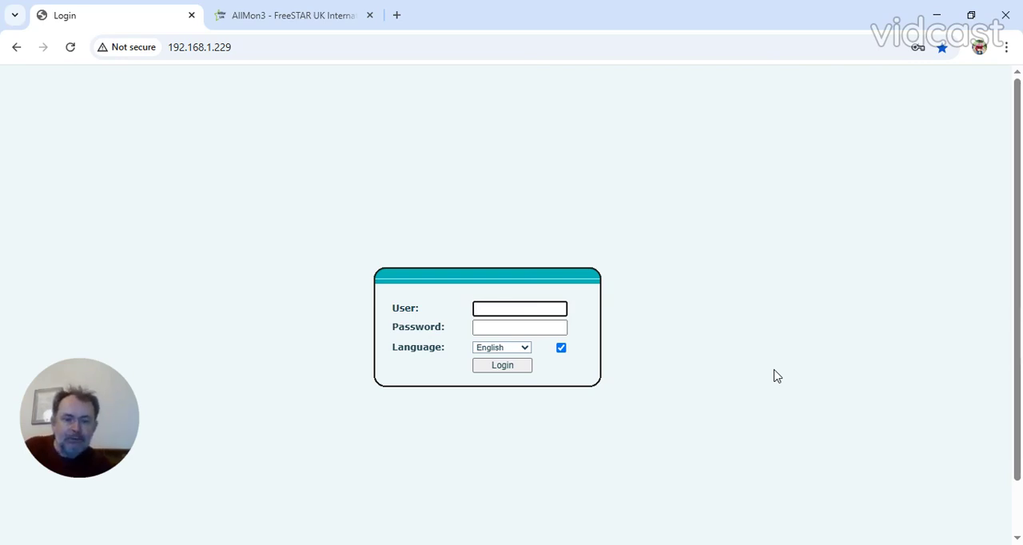
{"action": "left_click", "coordinate": [519, 309]}
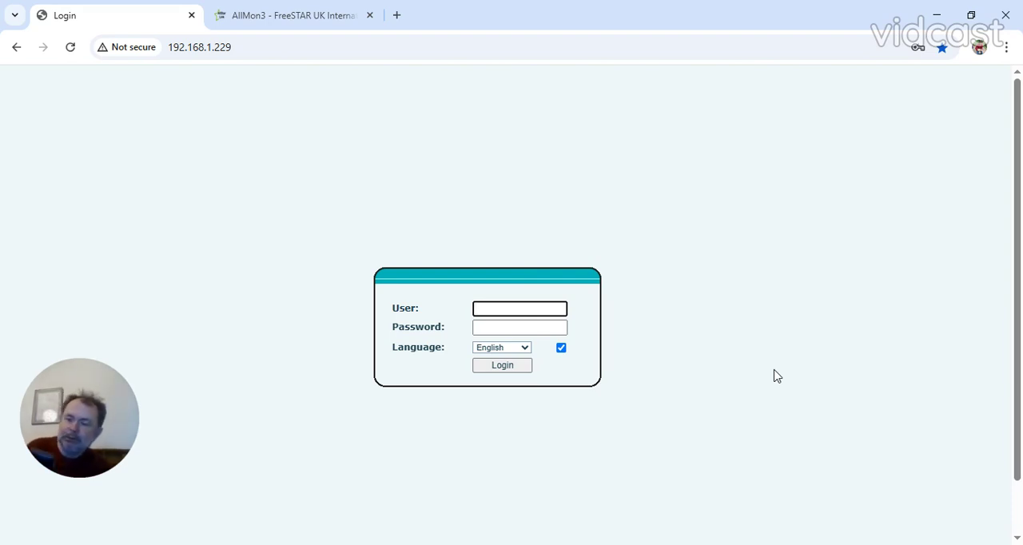
{"action": "left_click", "coordinate": [520, 308]}
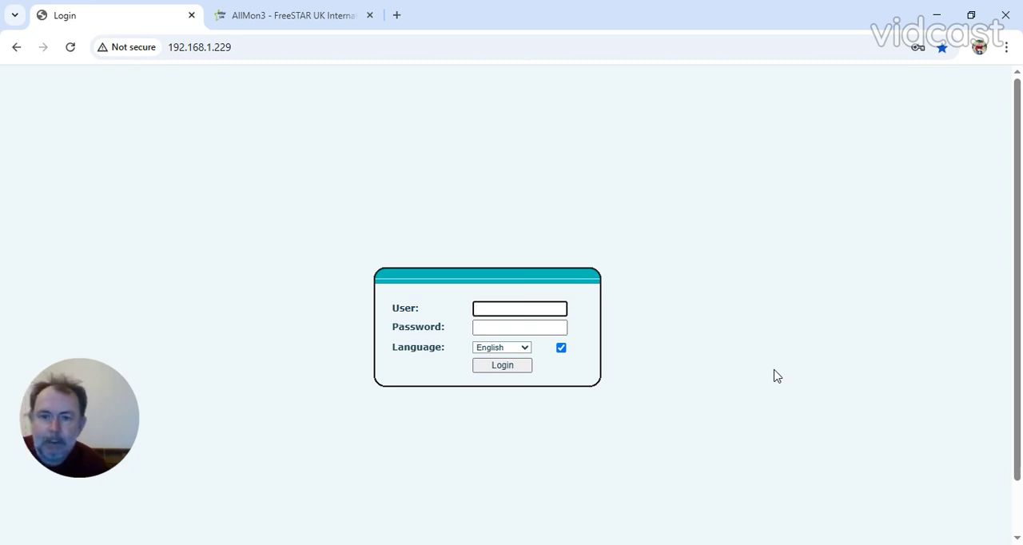
{"action": "left_click", "coordinate": [519, 309]}
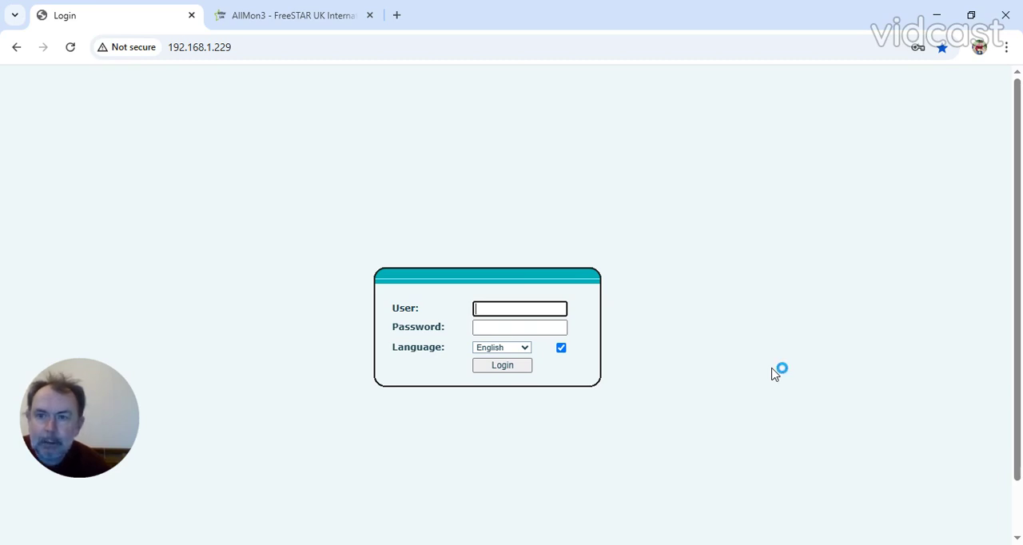
{"action": "mouse_move", "coordinate": [355, 118]}
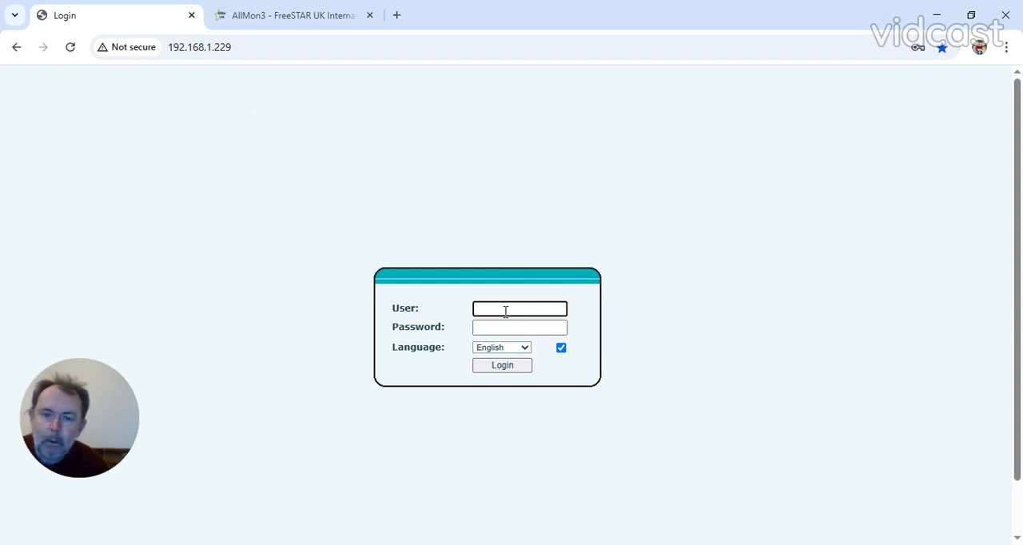
Step: Log in to the phone's web interface as admin with the password entered
{"action": "type", "text": "admin"}
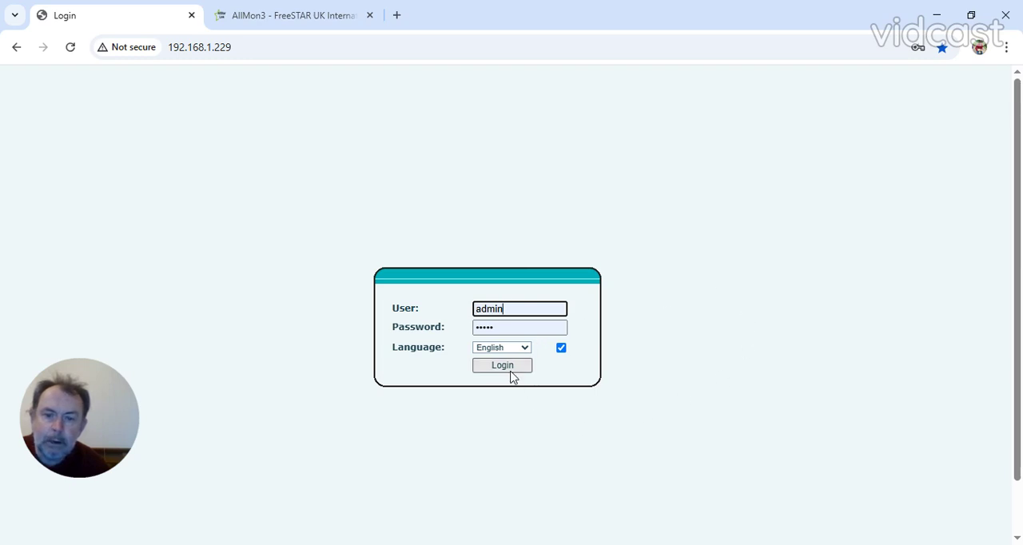
{"action": "left_click", "coordinate": [502, 364]}
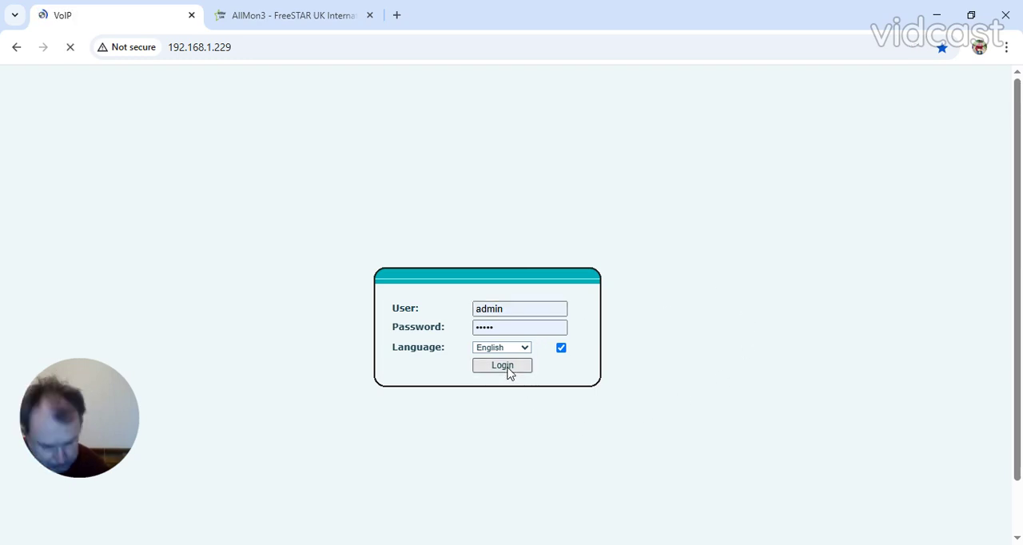
Step: Land on the System Information page showing model, software and network details
{"action": "left_click", "coordinate": [502, 364]}
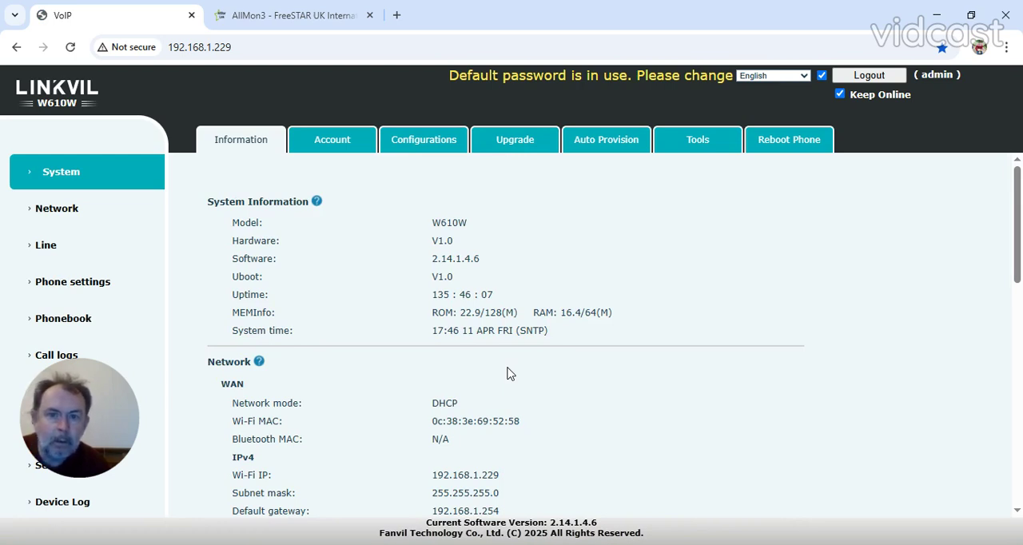
{"action": "mouse_move", "coordinate": [467, 94]}
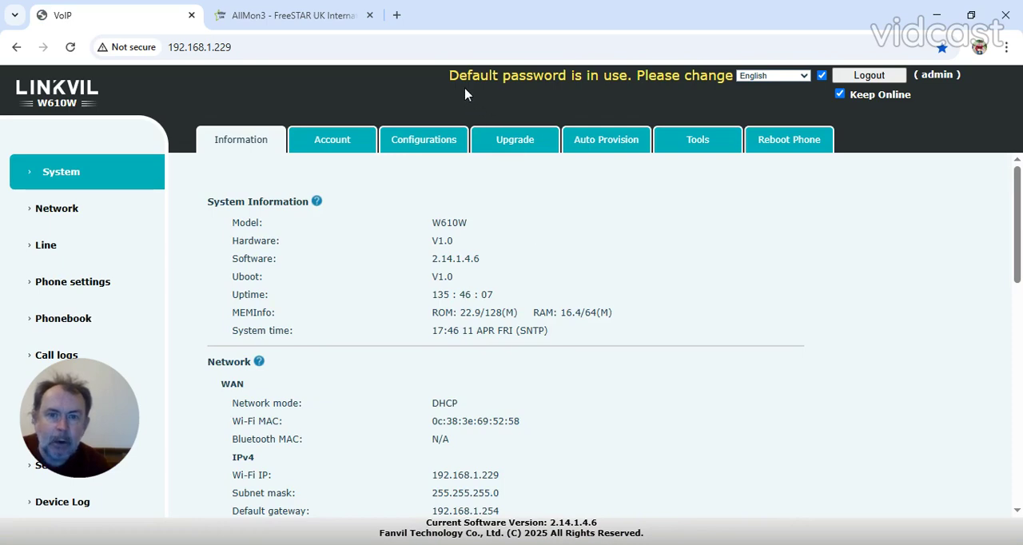
{"action": "mouse_move", "coordinate": [716, 99]}
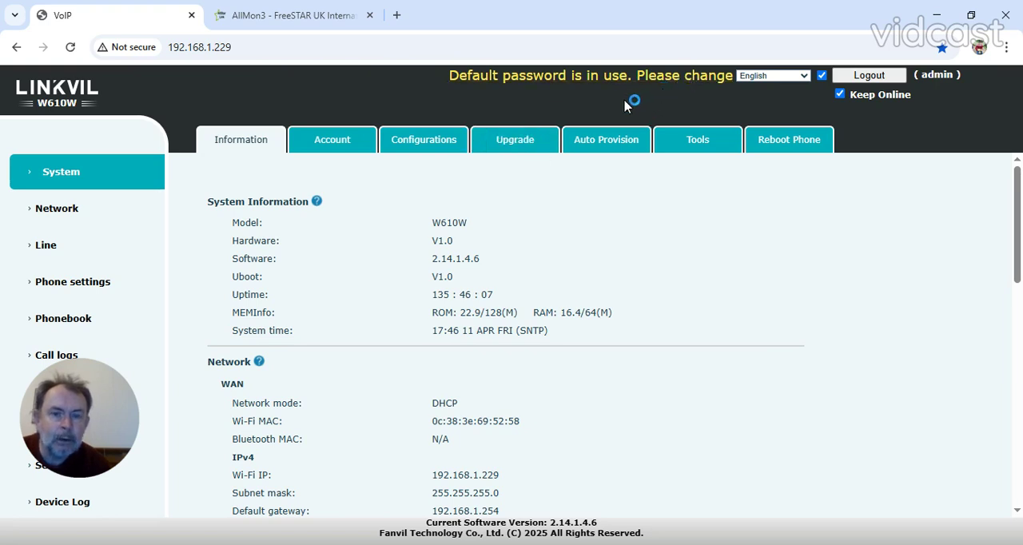
{"action": "mouse_move", "coordinate": [758, 291]}
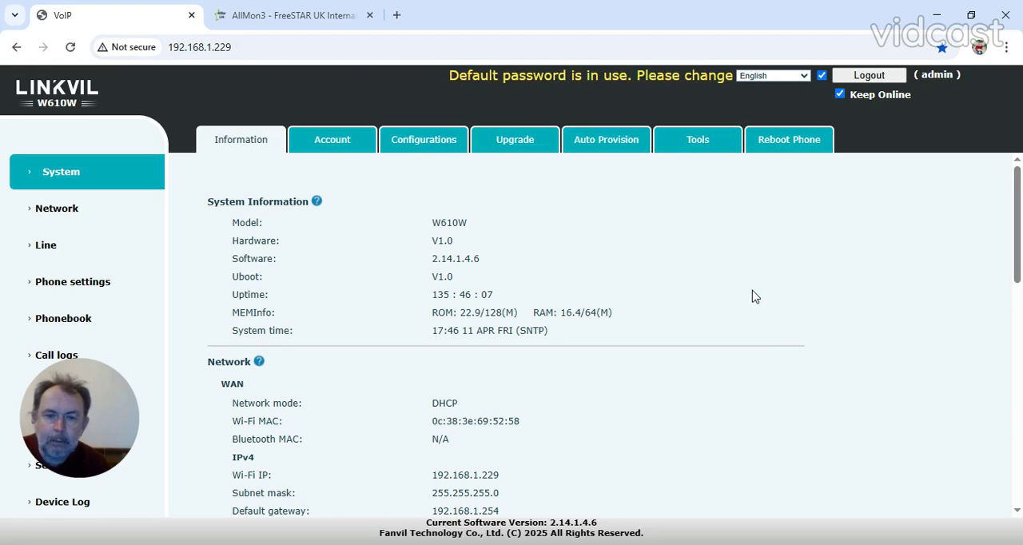
{"action": "mouse_move", "coordinate": [639, 91]}
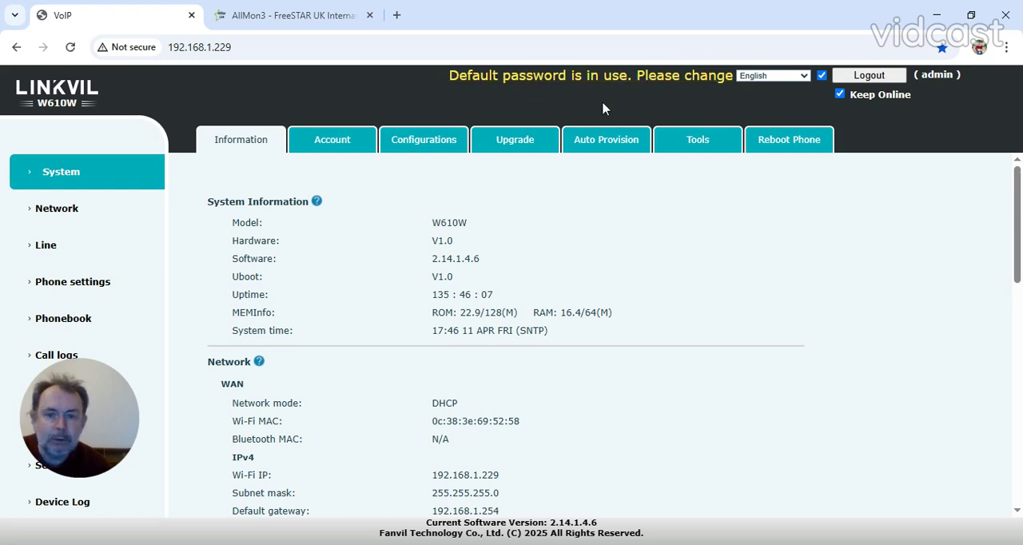
{"action": "mouse_move", "coordinate": [679, 269]}
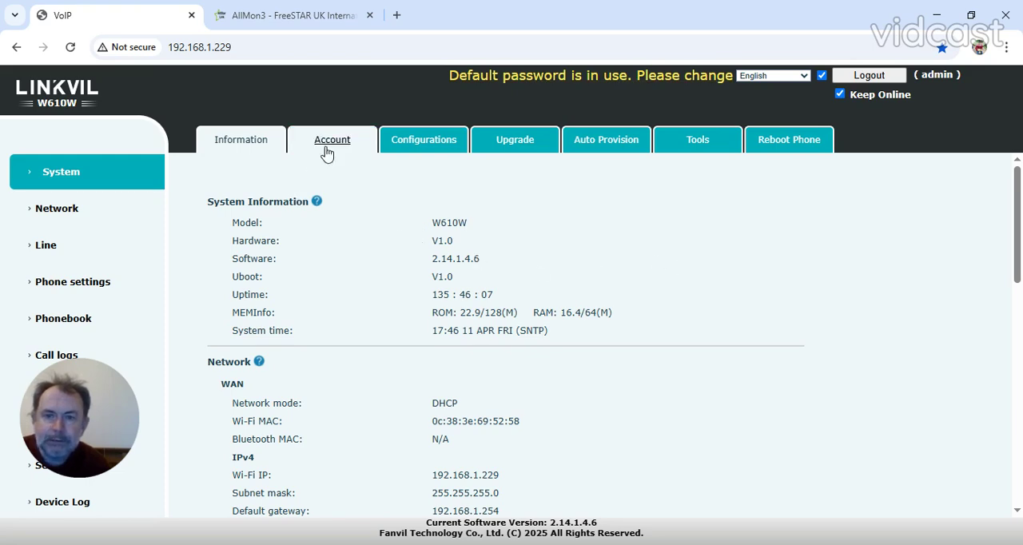
{"action": "mouse_move", "coordinate": [767, 160]}
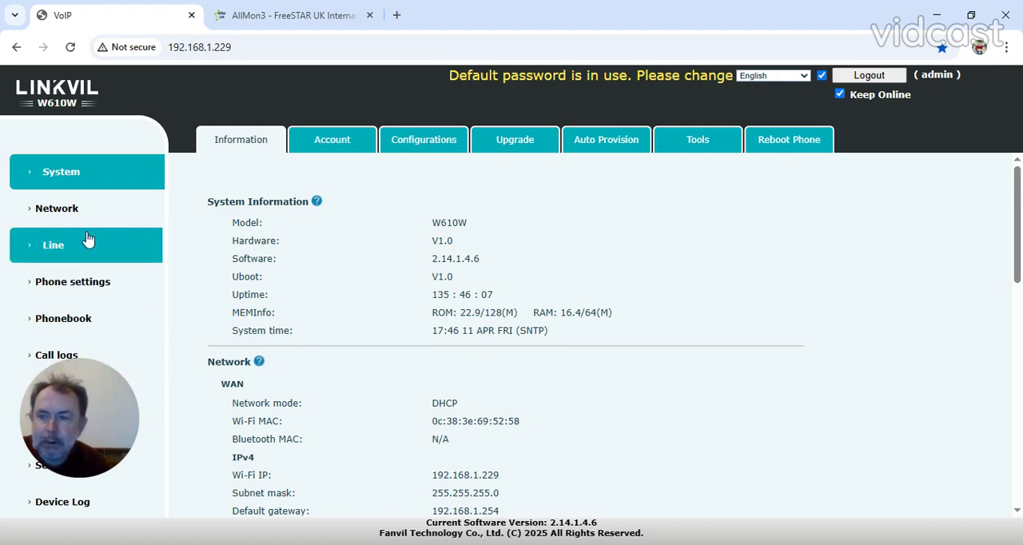
{"action": "mouse_move", "coordinate": [55, 249]}
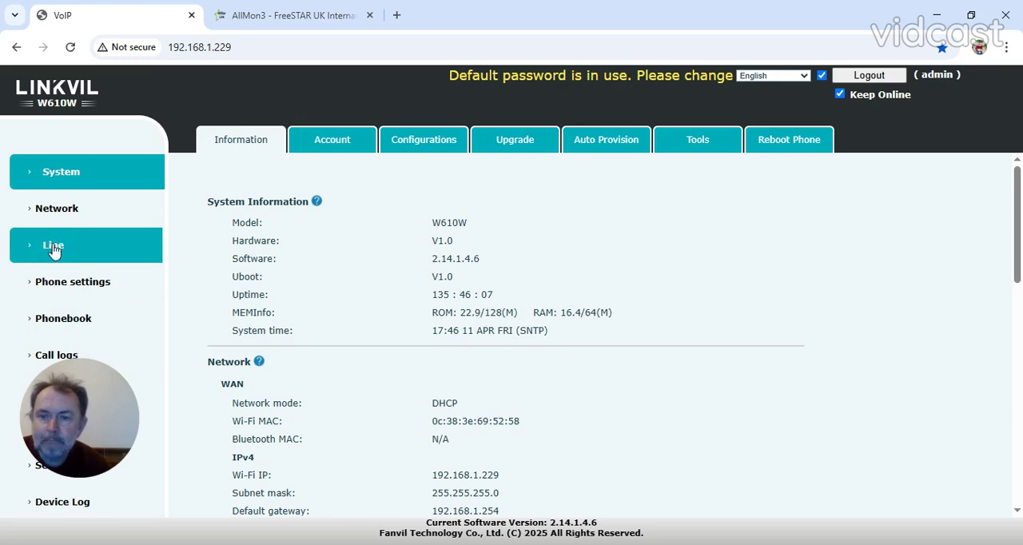
Step: Show the Line > SIP register settings with the hamsoverip.com line 200031 Registered
{"action": "left_click", "coordinate": [53, 246]}
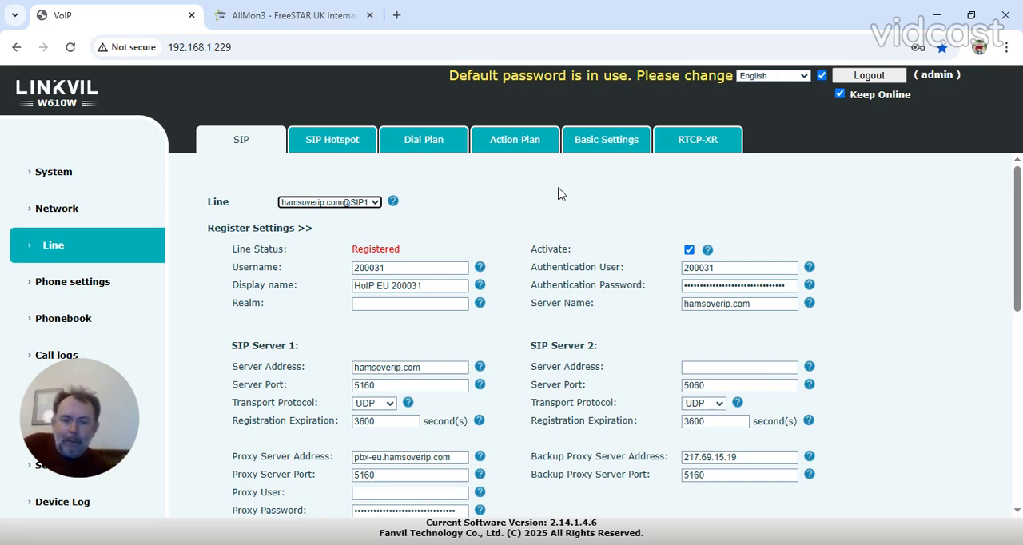
{"action": "mouse_move", "coordinate": [578, 470]}
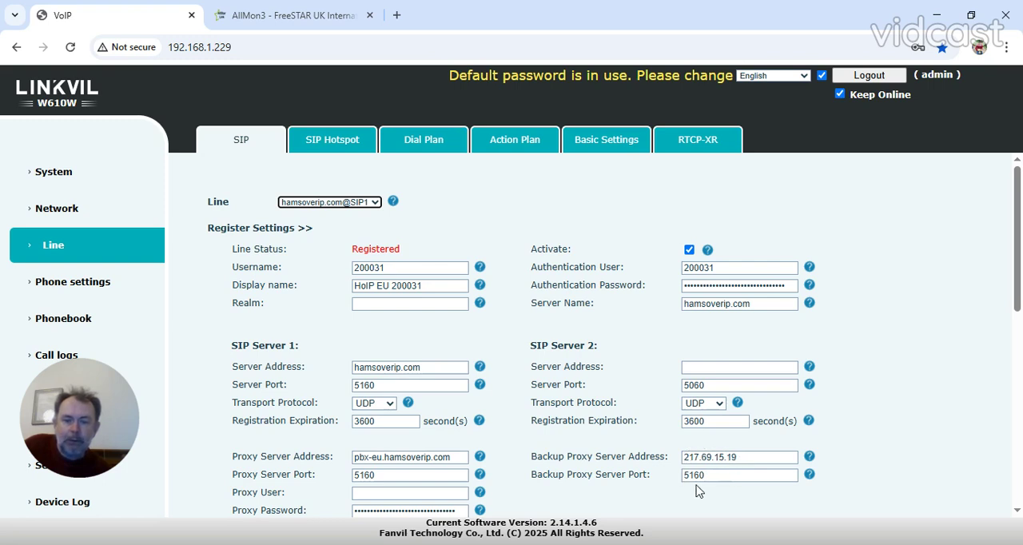
{"action": "mouse_move", "coordinate": [686, 454]}
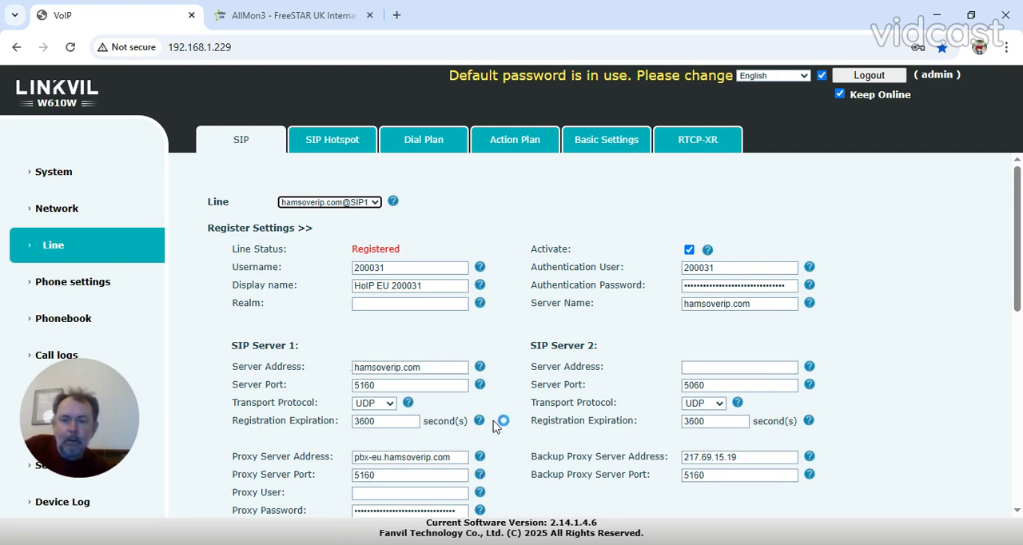
{"action": "mouse_move", "coordinate": [323, 289]}
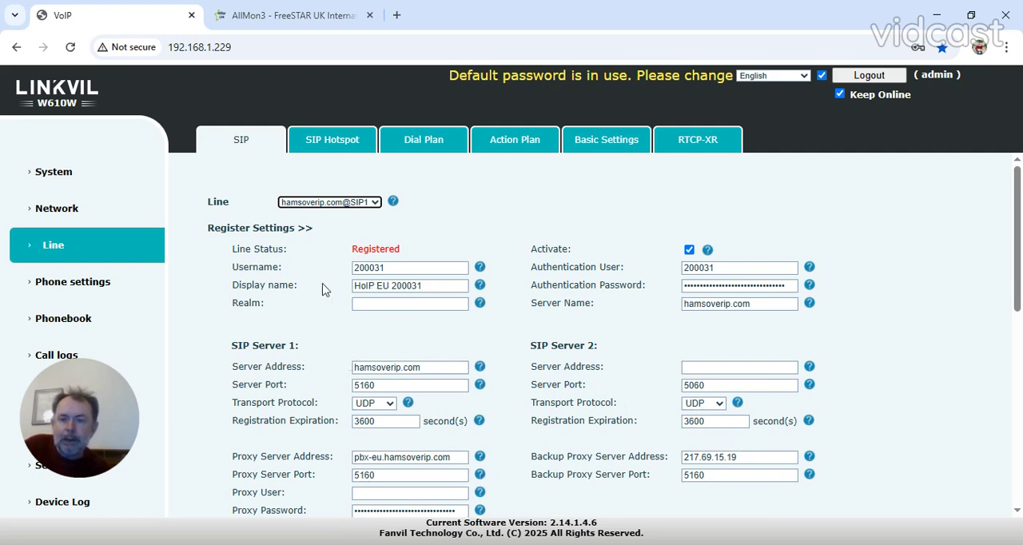
{"action": "mouse_move", "coordinate": [342, 279]}
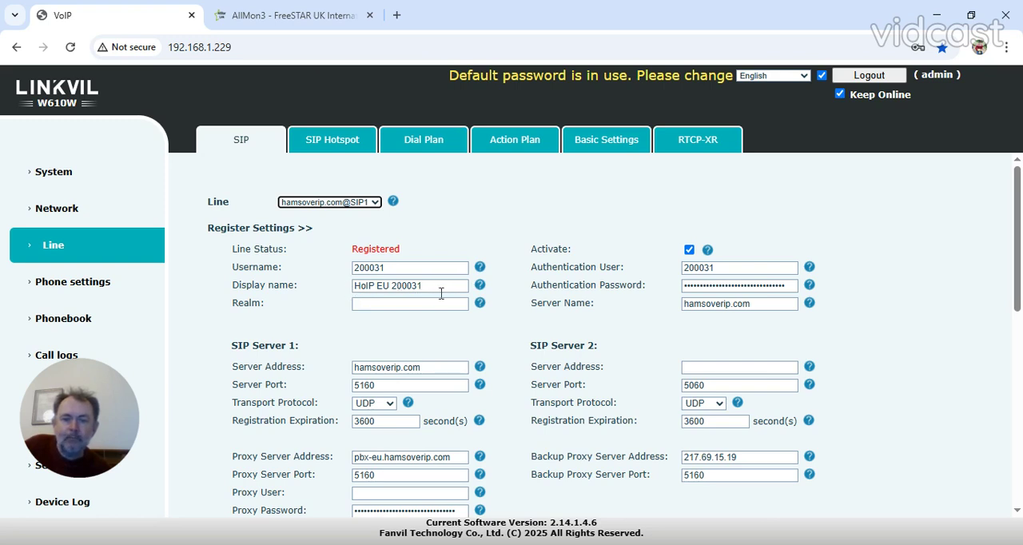
{"action": "mouse_move", "coordinate": [716, 262]}
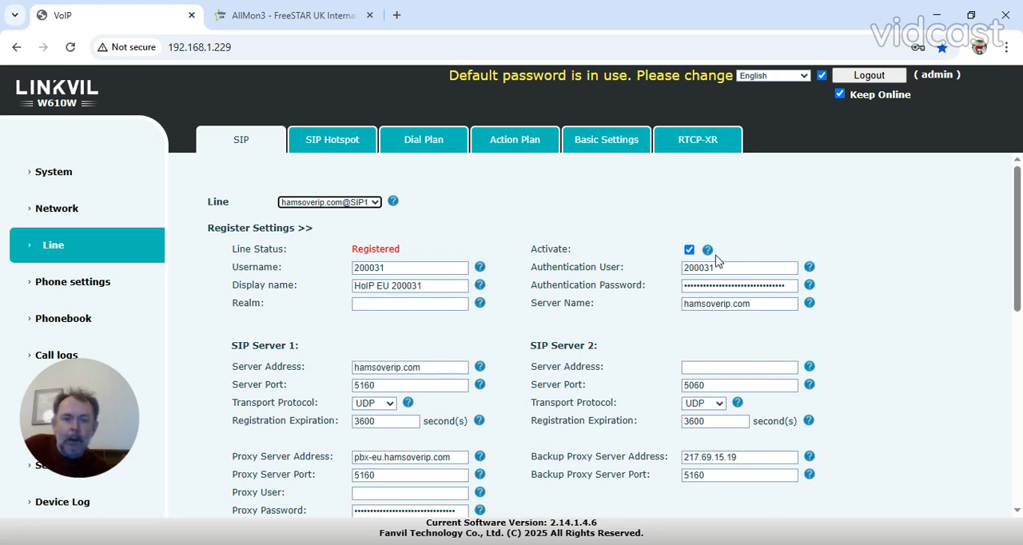
{"action": "mouse_move", "coordinate": [764, 243]}
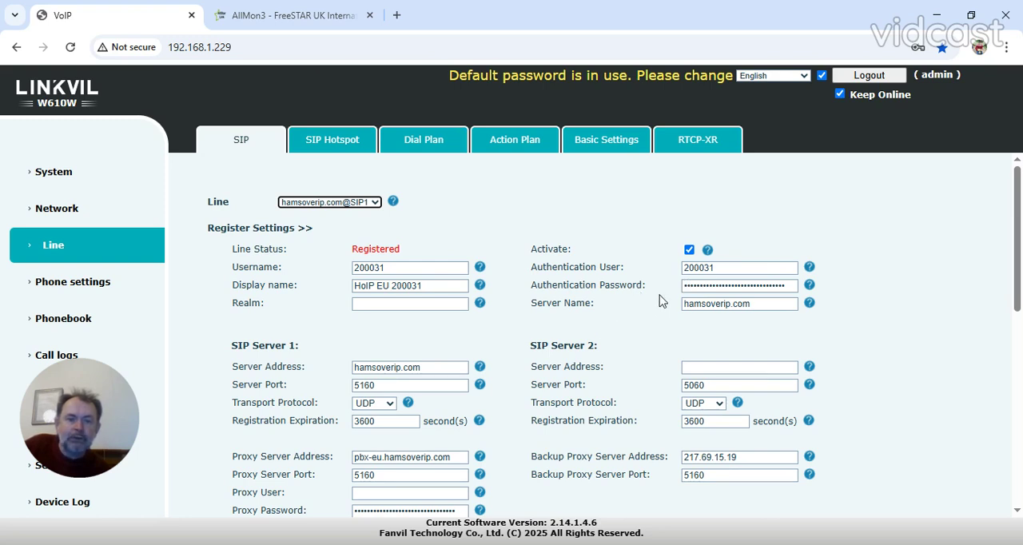
{"action": "mouse_move", "coordinate": [601, 332]}
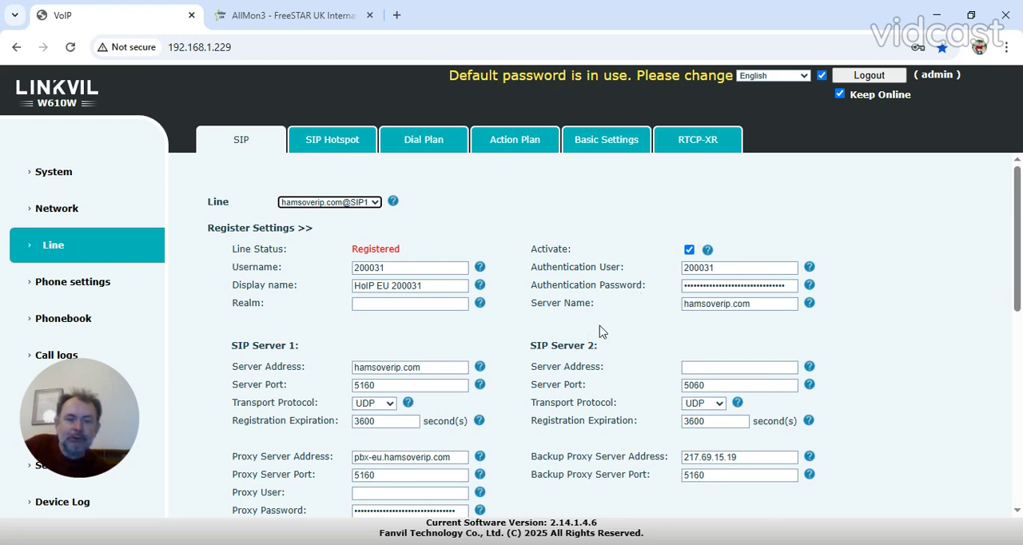
{"action": "mouse_move", "coordinate": [431, 387]}
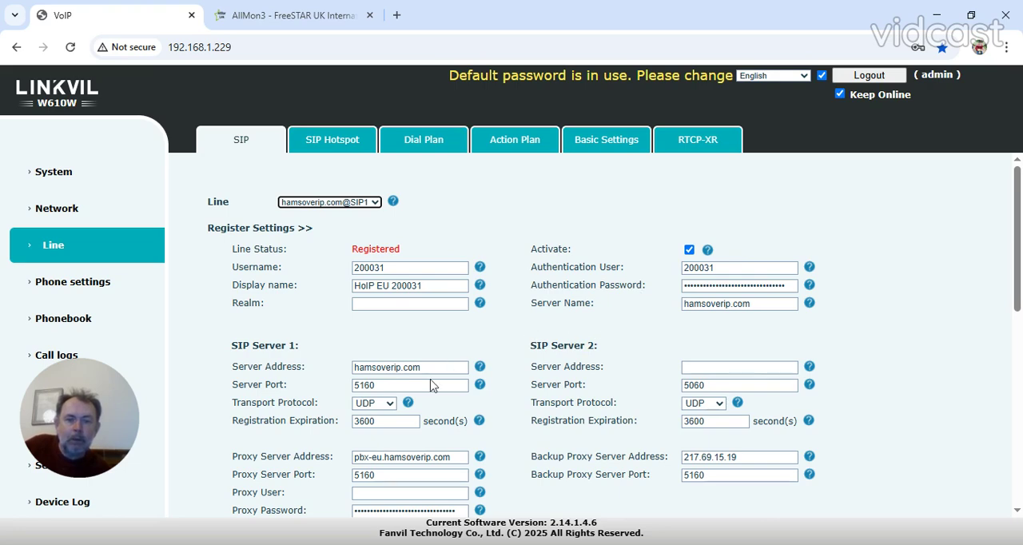
{"action": "mouse_move", "coordinate": [424, 527]}
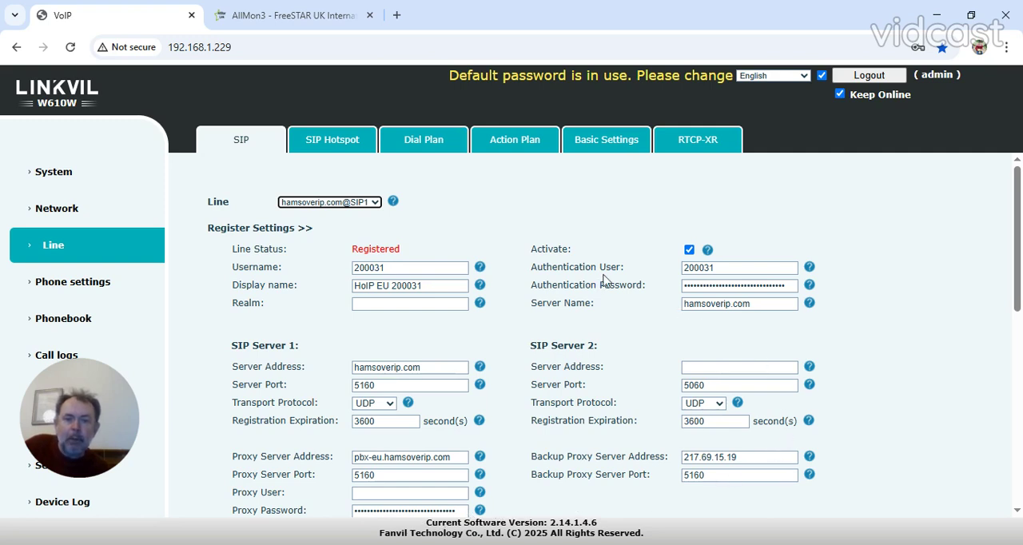
{"action": "mouse_move", "coordinate": [635, 307]}
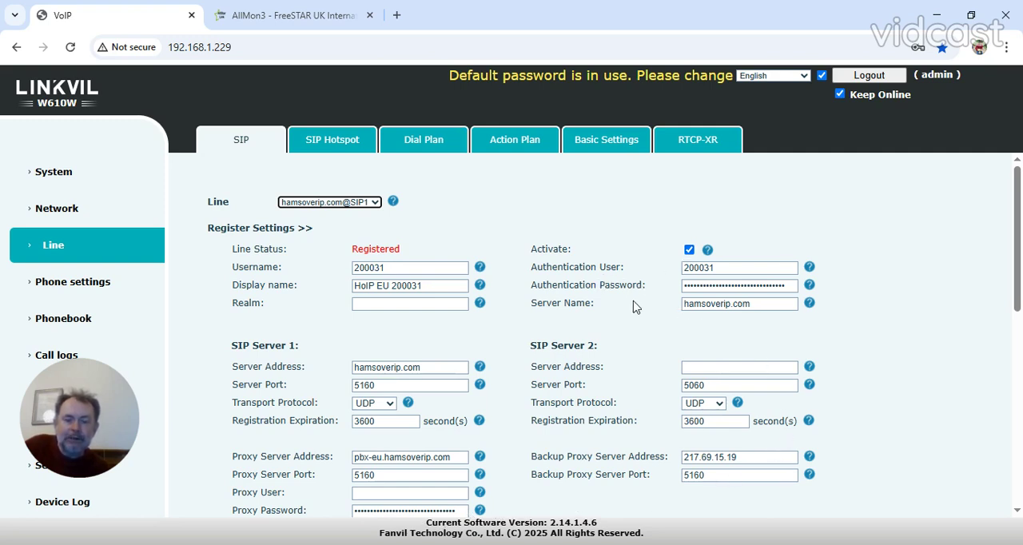
{"action": "mouse_move", "coordinate": [1015, 512]}
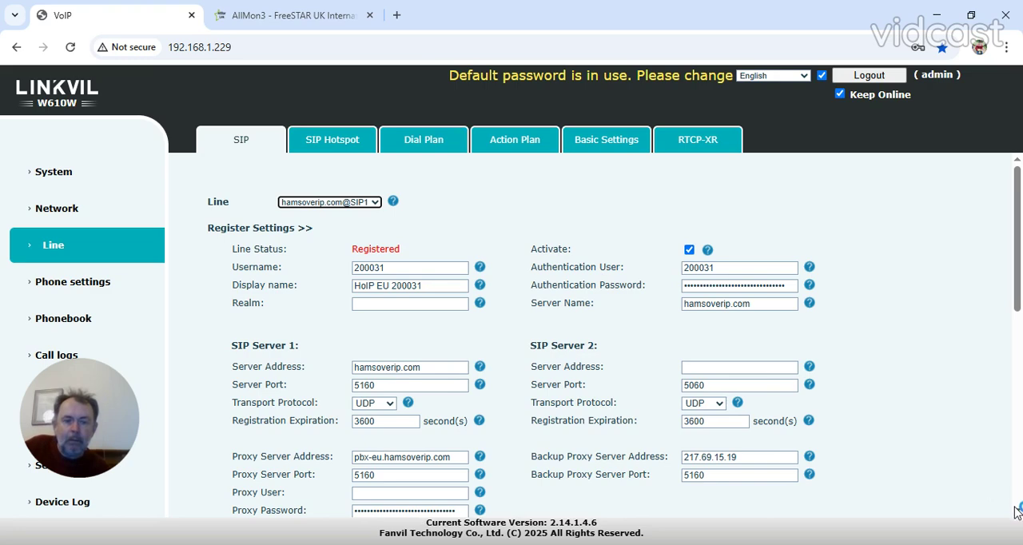
{"action": "scroll", "scroll_direction": "down", "scroll_amount": 3}
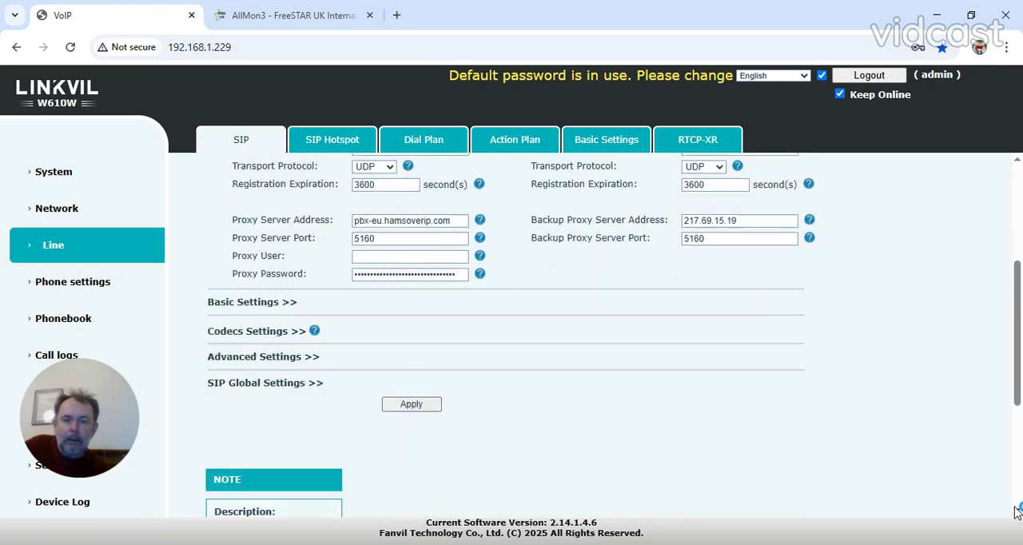
{"action": "scroll", "scroll_direction": "down", "scroll_amount": 3}
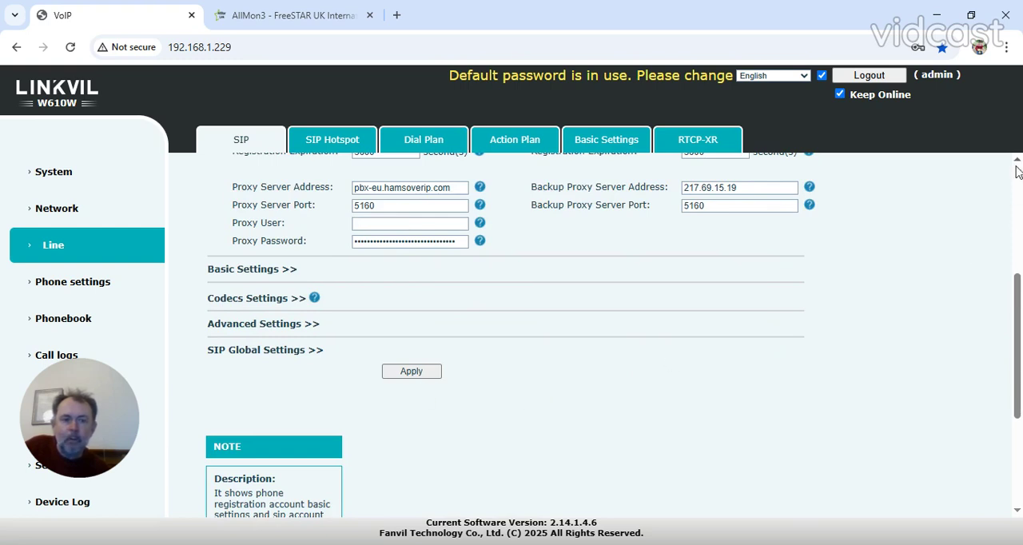
{"action": "scroll", "scroll_direction": "up", "scroll_amount": 3}
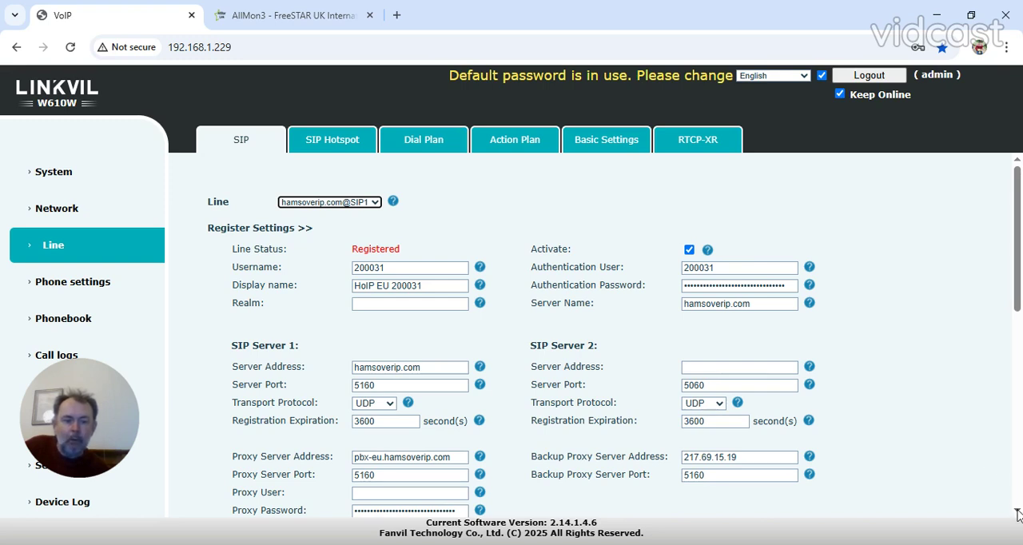
{"action": "scroll", "scroll_direction": "down", "scroll_amount": 3}
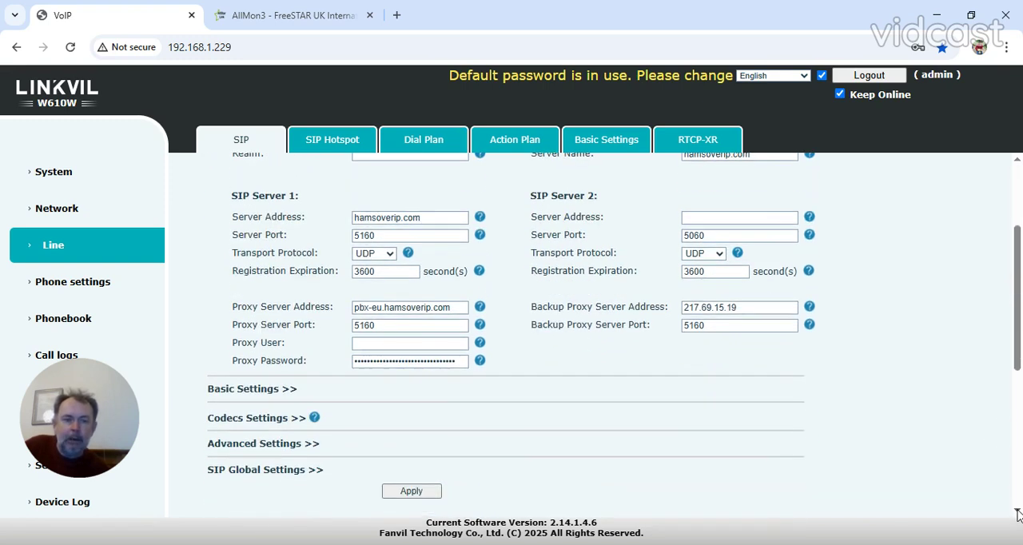
{"action": "mouse_move", "coordinate": [1010, 177]}
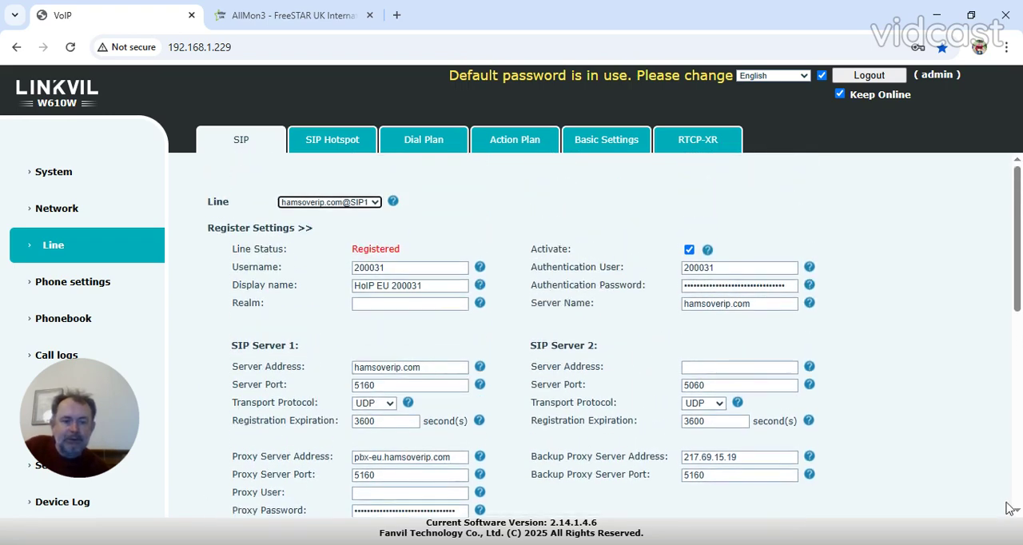
{"action": "scroll", "scroll_direction": "down", "scroll_amount": 3}
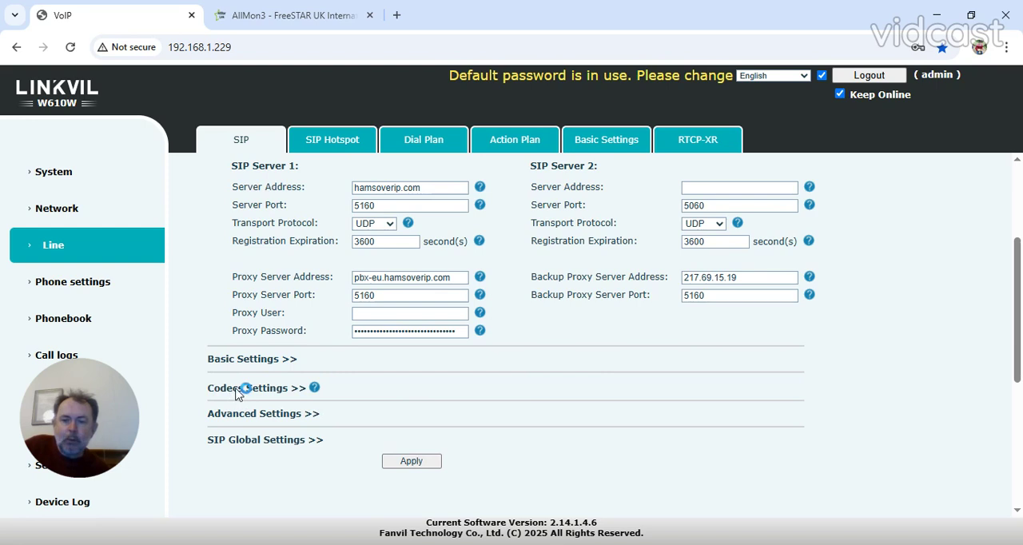
Step: Expand Codecs Settings showing G.722 as the only enabled codec
{"action": "left_click", "coordinate": [255, 387]}
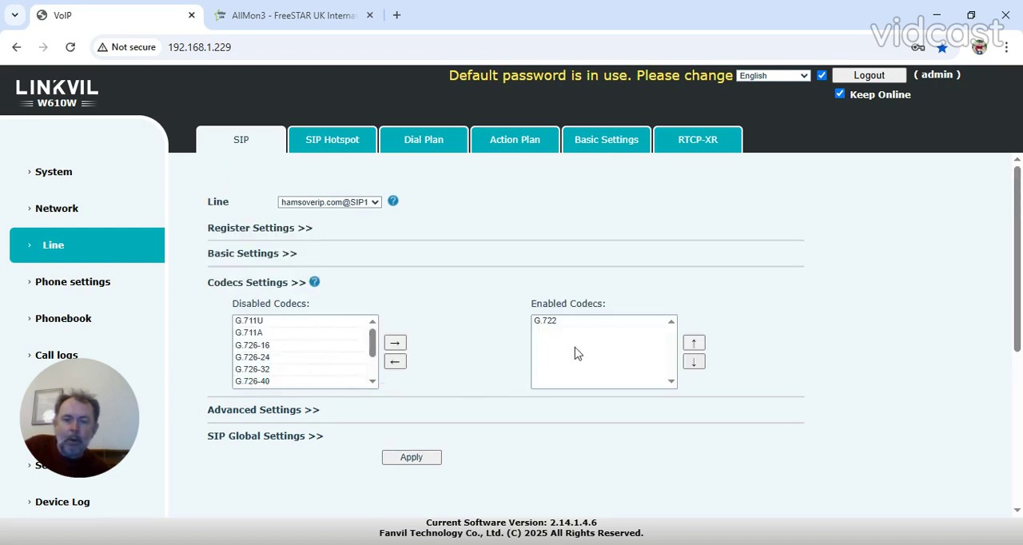
{"action": "mouse_move", "coordinate": [563, 333]}
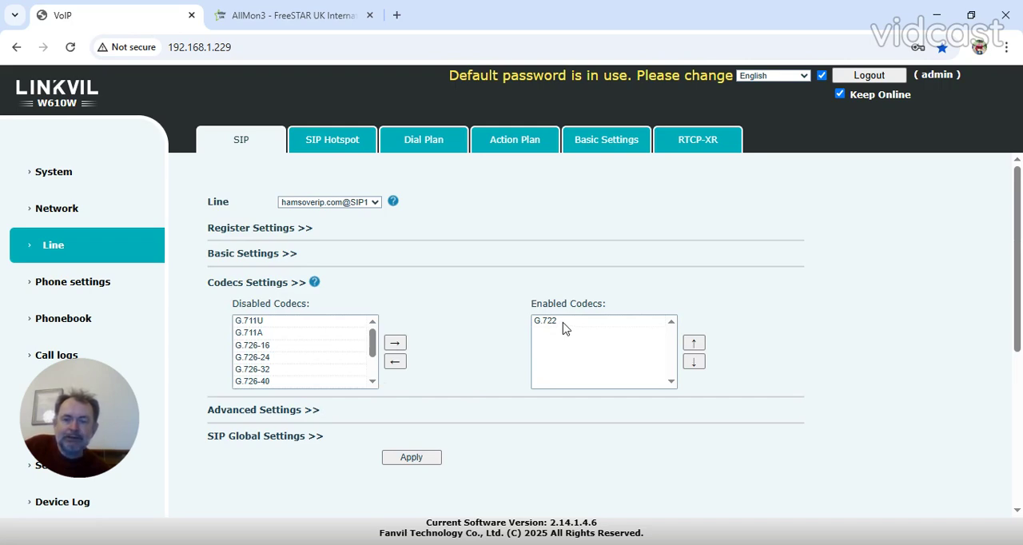
{"action": "mouse_move", "coordinate": [551, 342]}
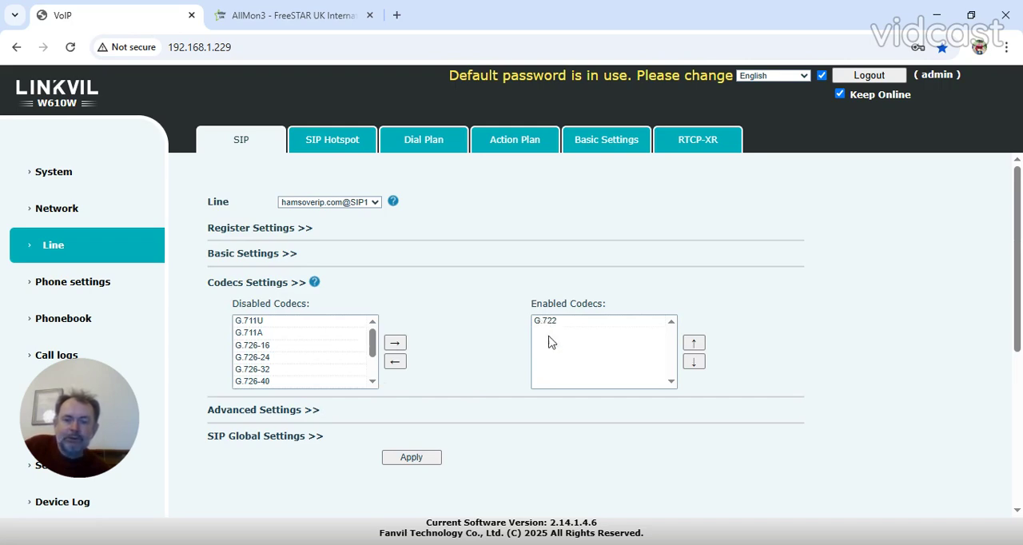
{"action": "mouse_move", "coordinate": [476, 358]}
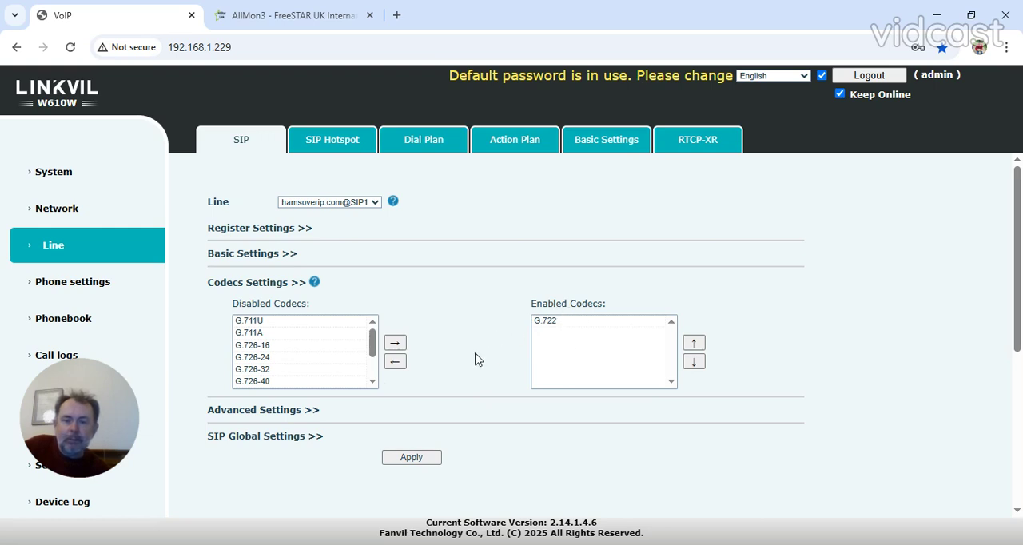
{"action": "mouse_move", "coordinate": [531, 351]}
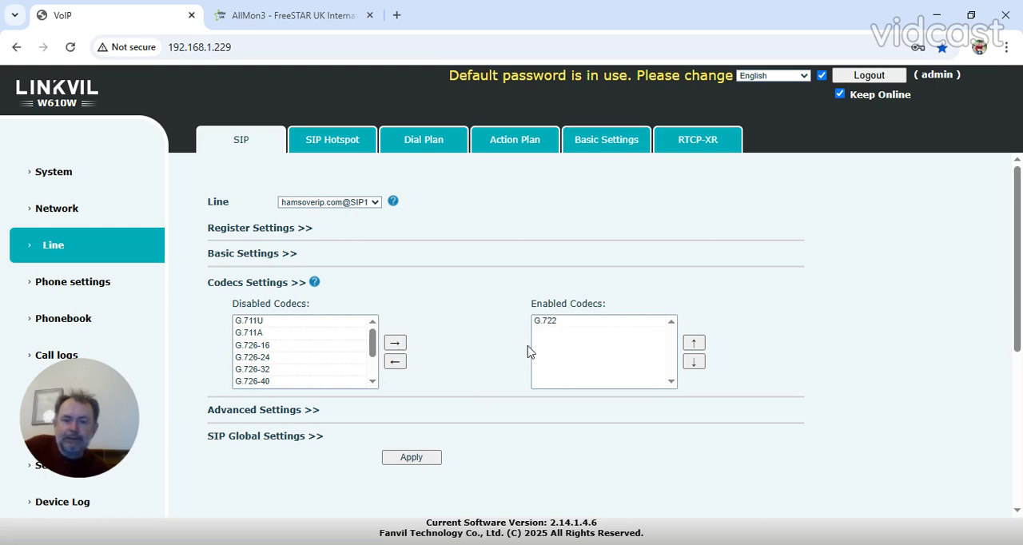
{"action": "mouse_move", "coordinate": [476, 375]}
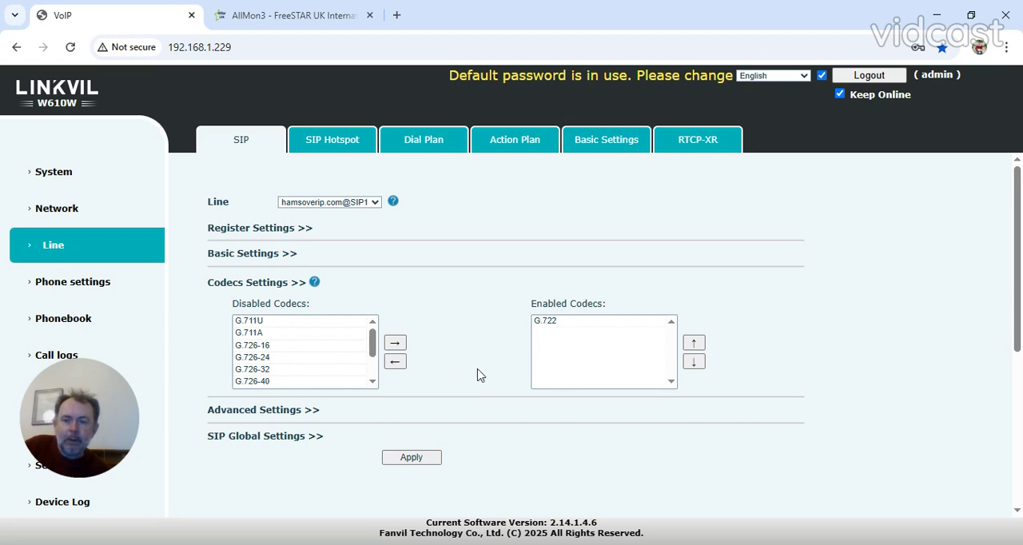
{"action": "mouse_move", "coordinate": [339, 349]}
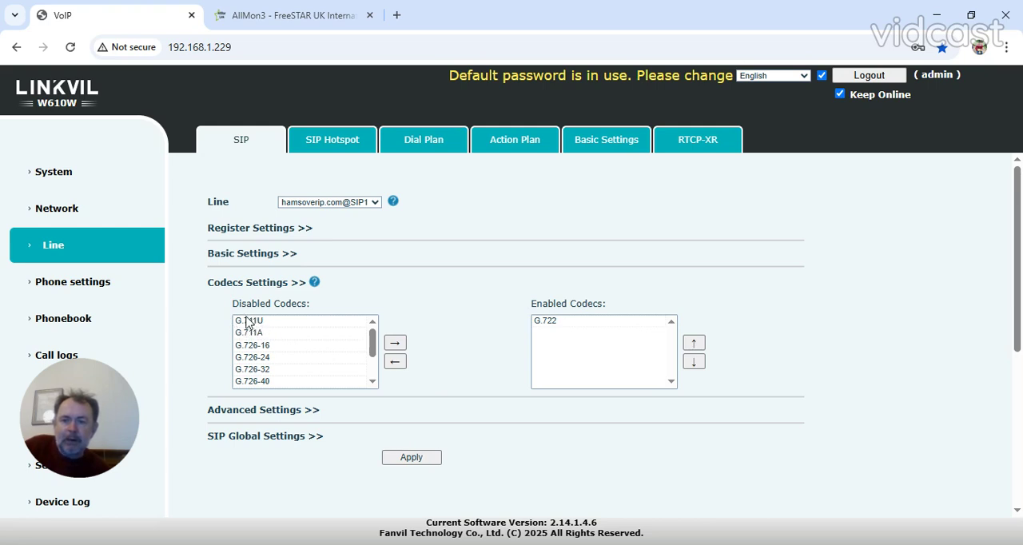
{"action": "mouse_move", "coordinate": [278, 330]}
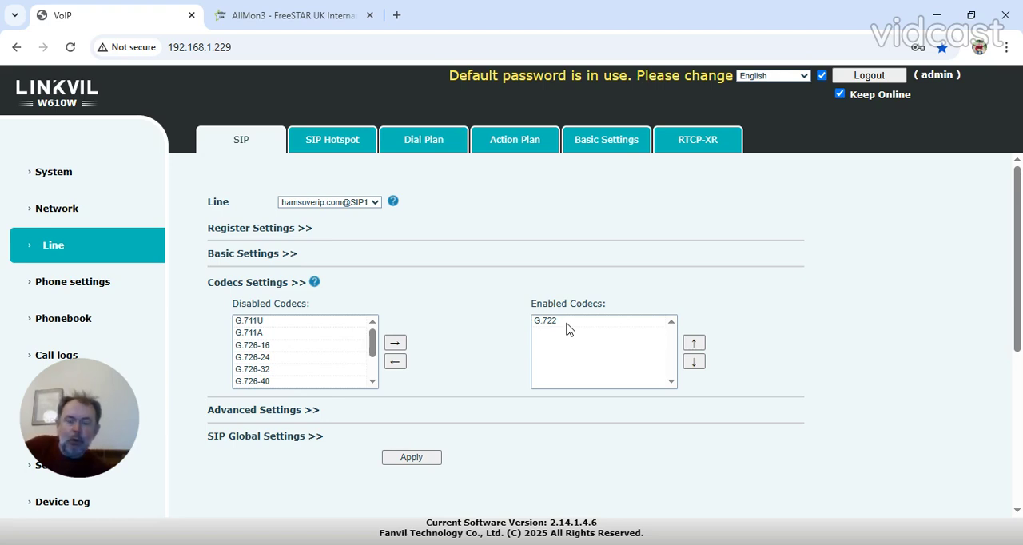
{"action": "mouse_move", "coordinate": [458, 448]}
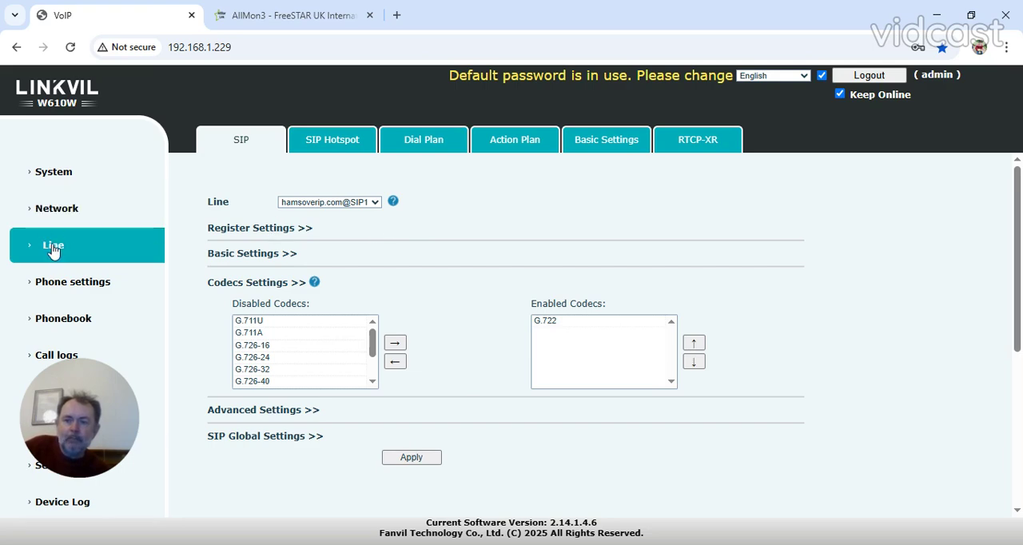
{"action": "left_click", "coordinate": [259, 227]}
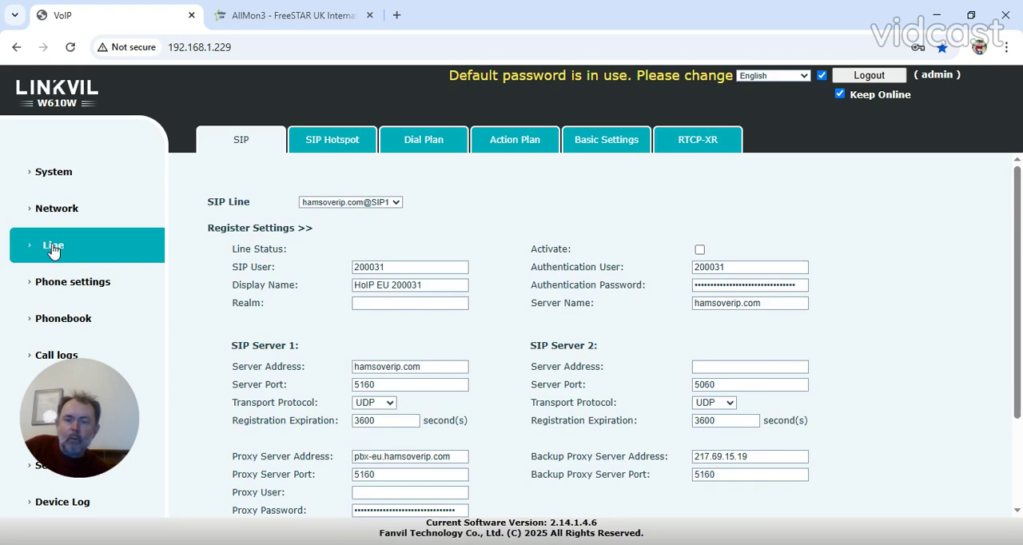
{"action": "left_click", "coordinate": [53, 244]}
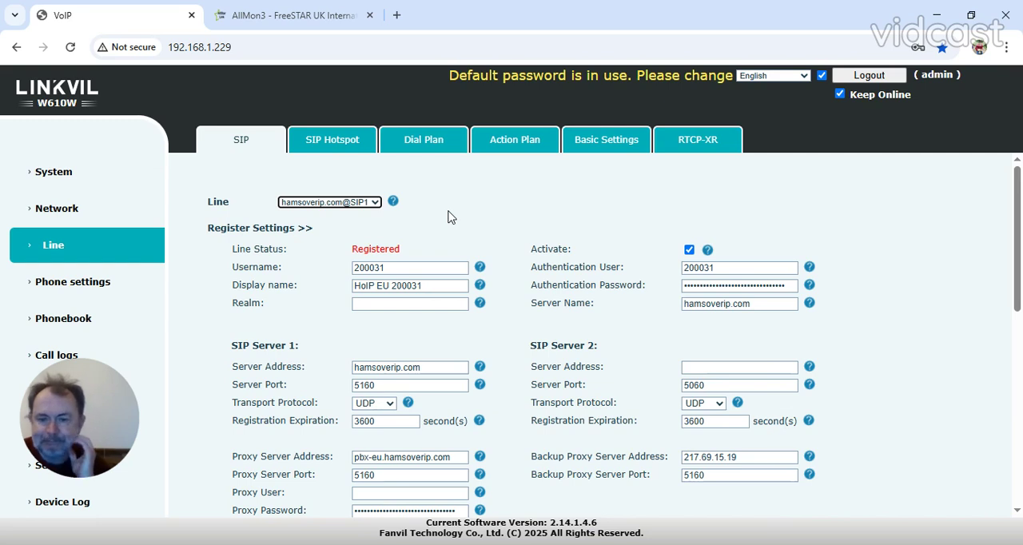
{"action": "mouse_move", "coordinate": [467, 216]}
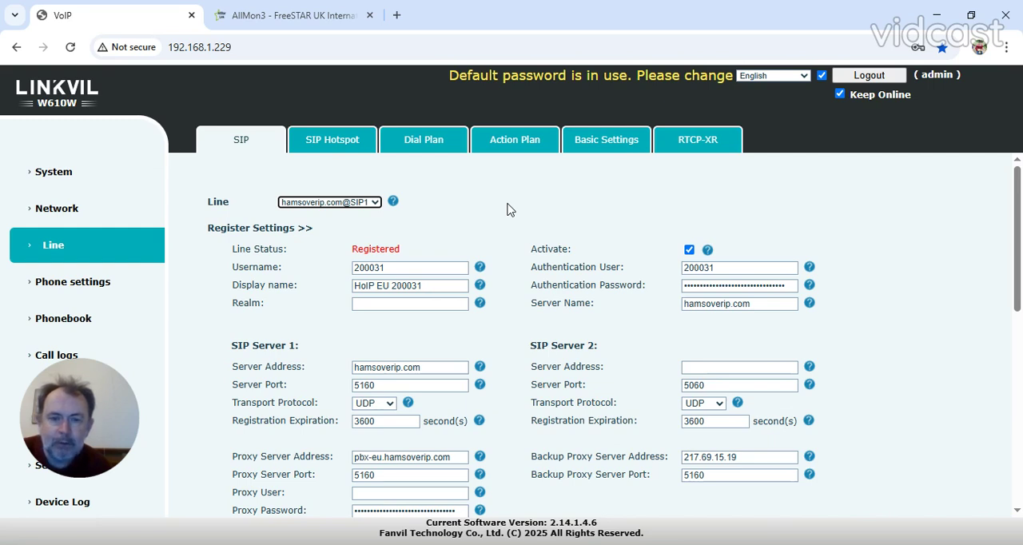
{"action": "mouse_move", "coordinate": [316, 328]}
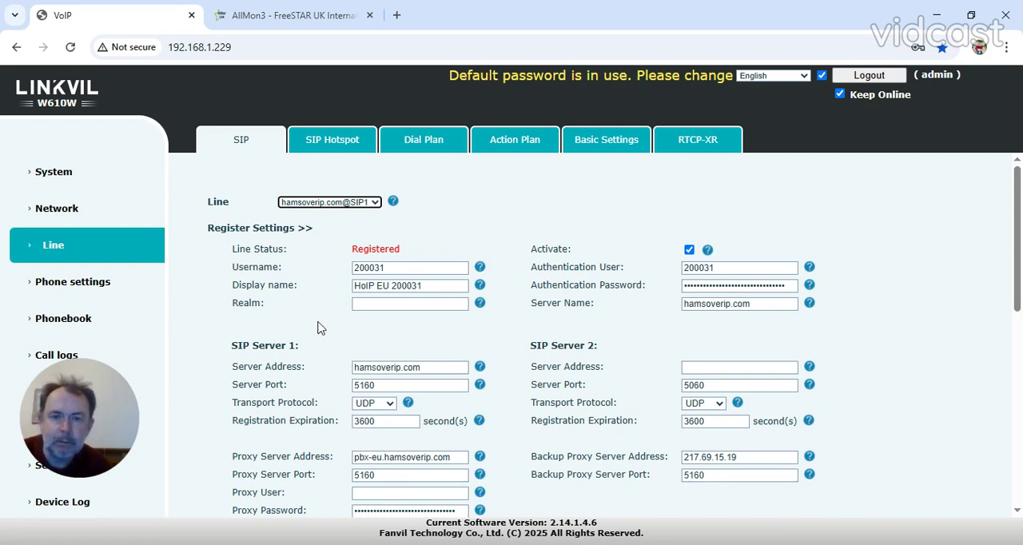
{"action": "mouse_move", "coordinate": [243, 206]}
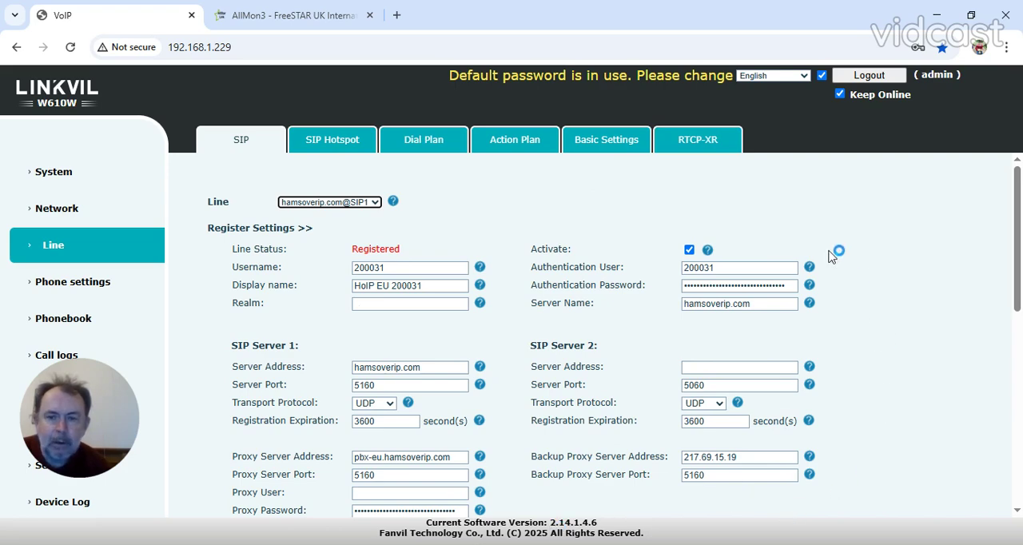
{"action": "mouse_move", "coordinate": [152, 440]}
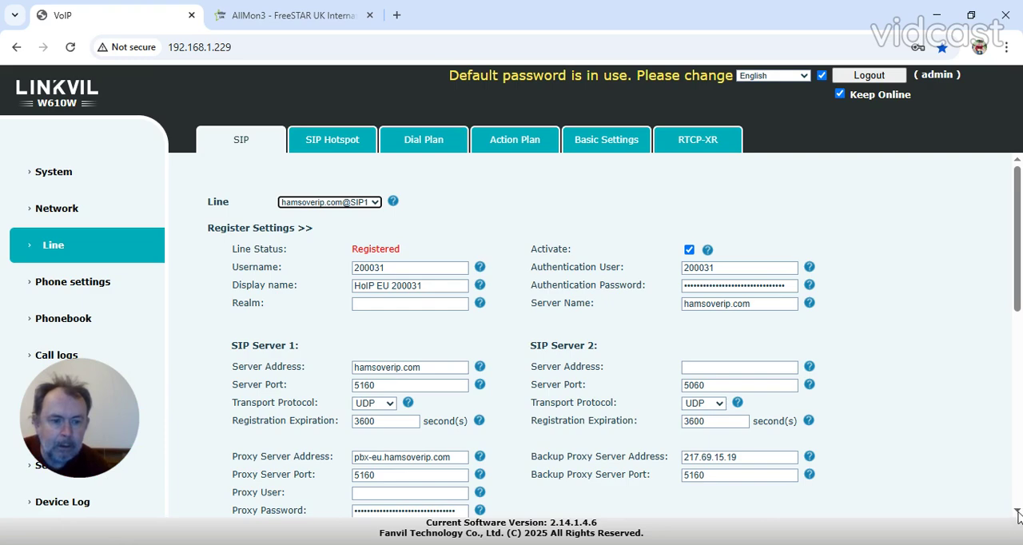
{"action": "scroll", "scroll_direction": "down", "scroll_amount": 3}
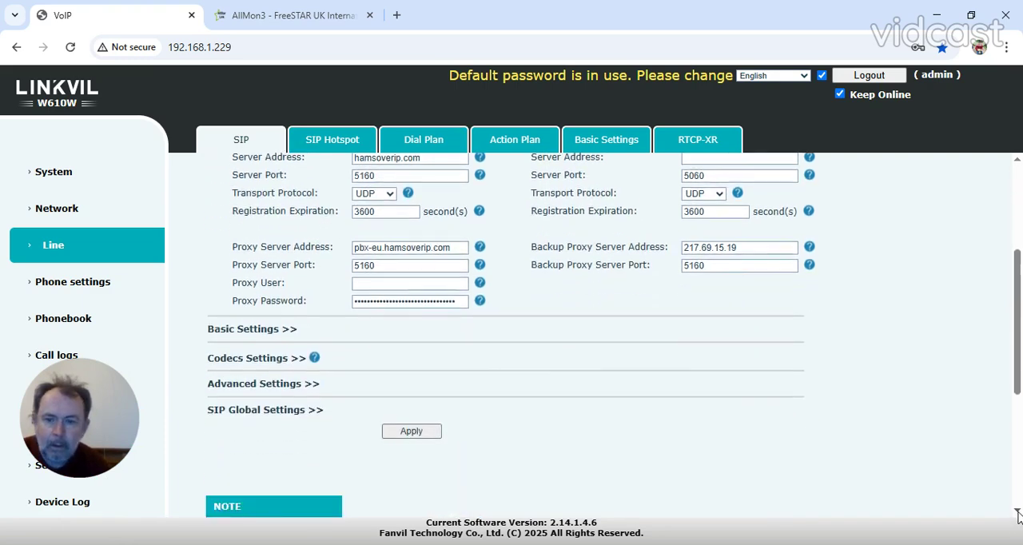
{"action": "scroll", "scroll_direction": "down", "scroll_amount": 3}
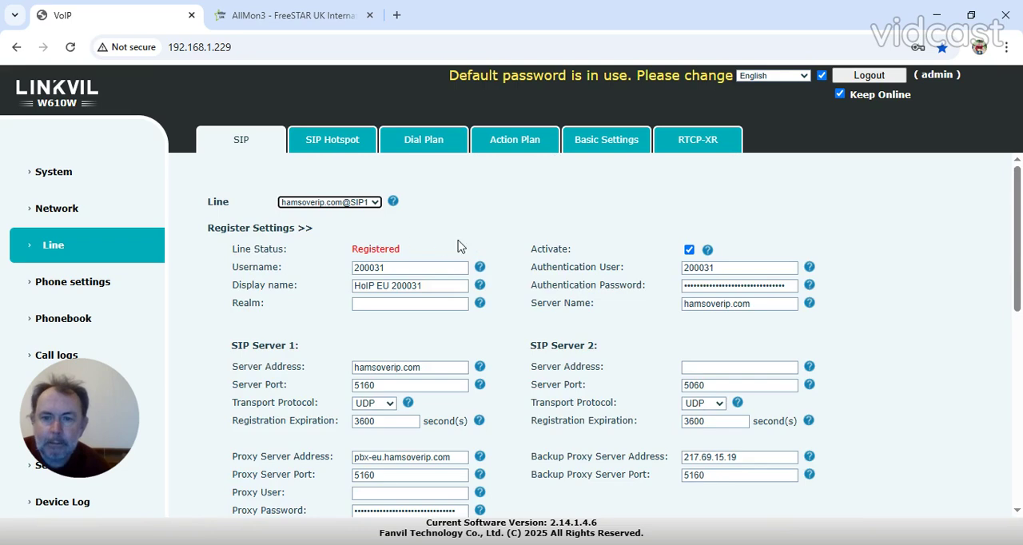
{"action": "mouse_move", "coordinate": [256, 302]}
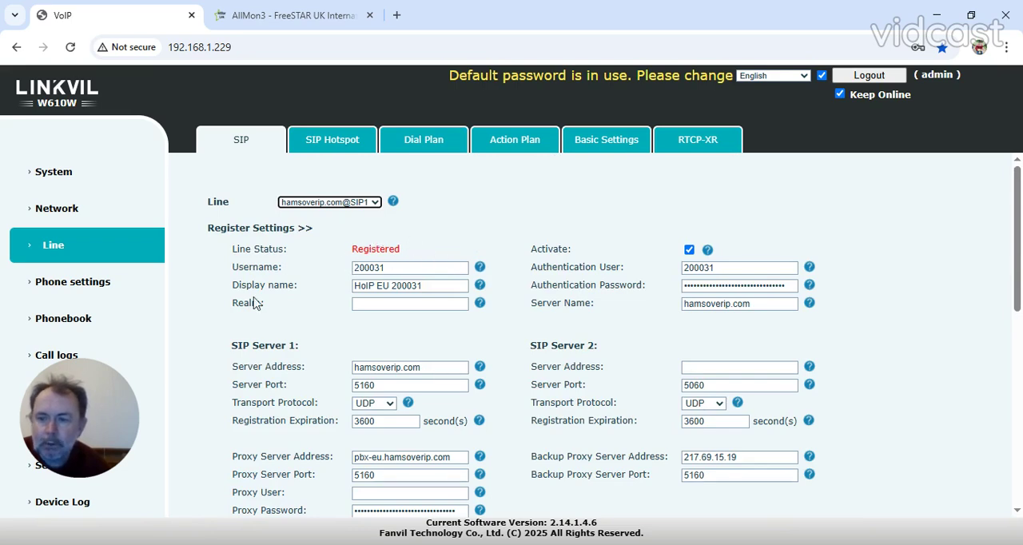
{"action": "mouse_move", "coordinate": [398, 246]}
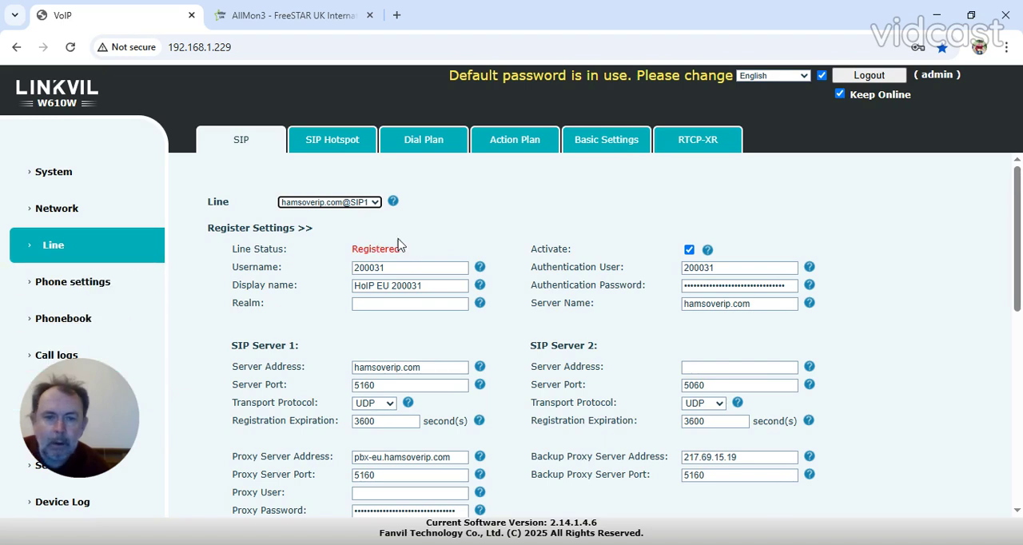
{"action": "mouse_move", "coordinate": [941, 476]}
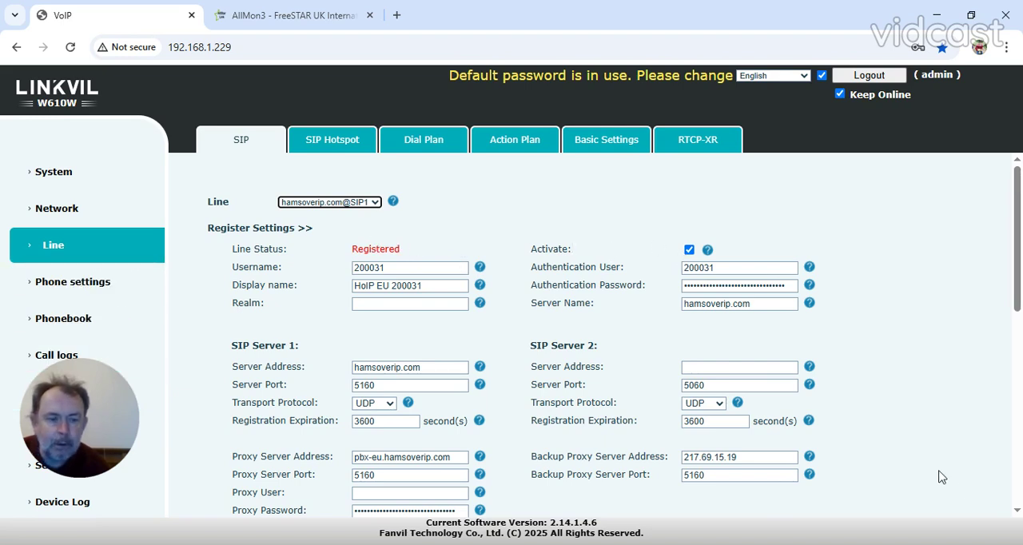
{"action": "scroll", "scroll_direction": "down", "scroll_amount": 3}
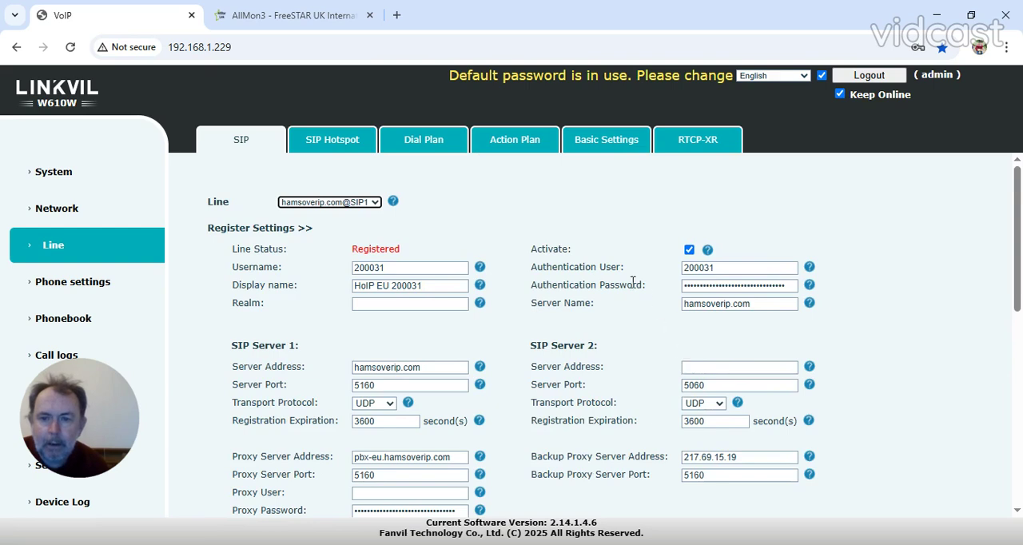
{"action": "mouse_move", "coordinate": [345, 246]}
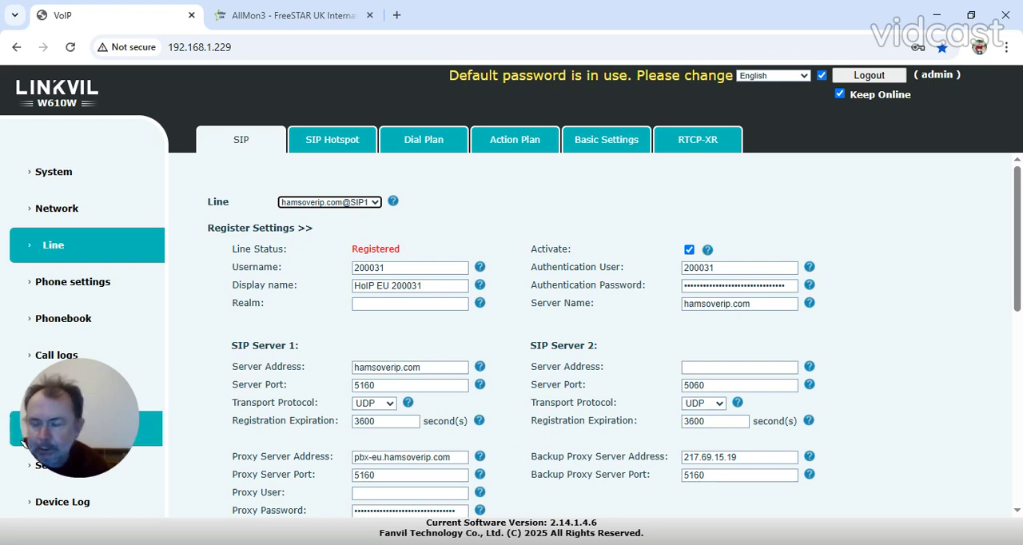
{"action": "mouse_move", "coordinate": [131, 374]}
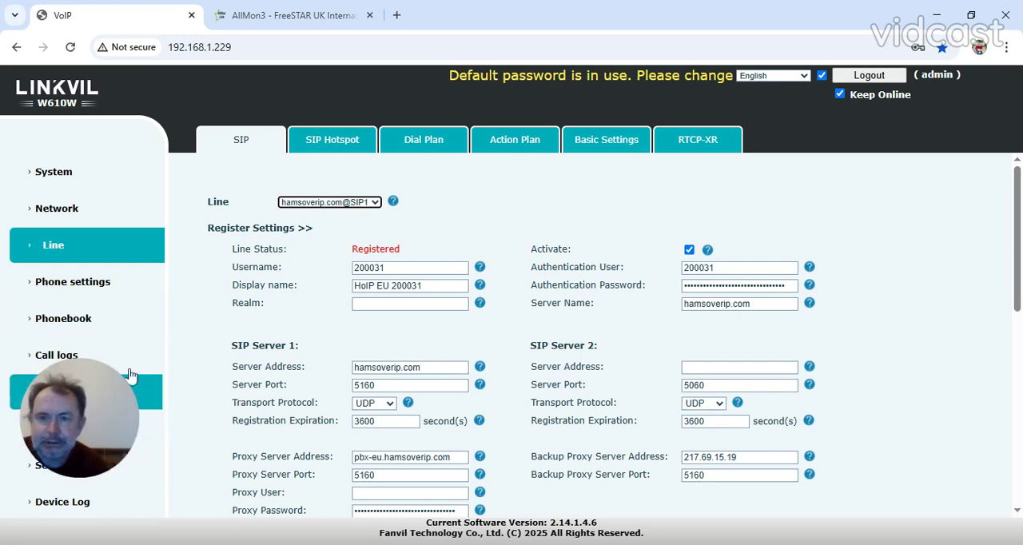
{"action": "mouse_move", "coordinate": [475, 230]}
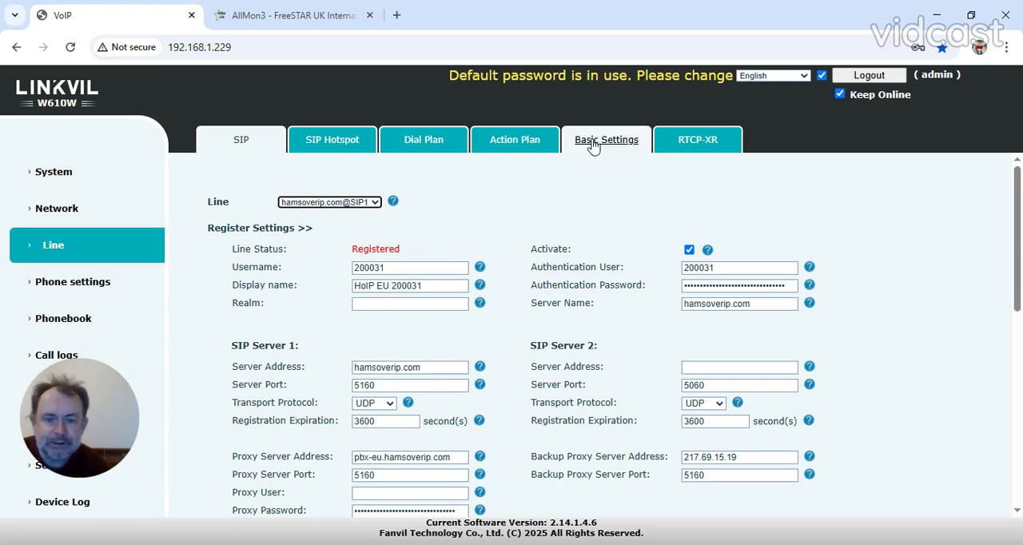
Step: Review the line's Basic Settings and the SIP Hotspot page with hotspot disabled, four lines enabled
{"action": "left_click", "coordinate": [606, 139]}
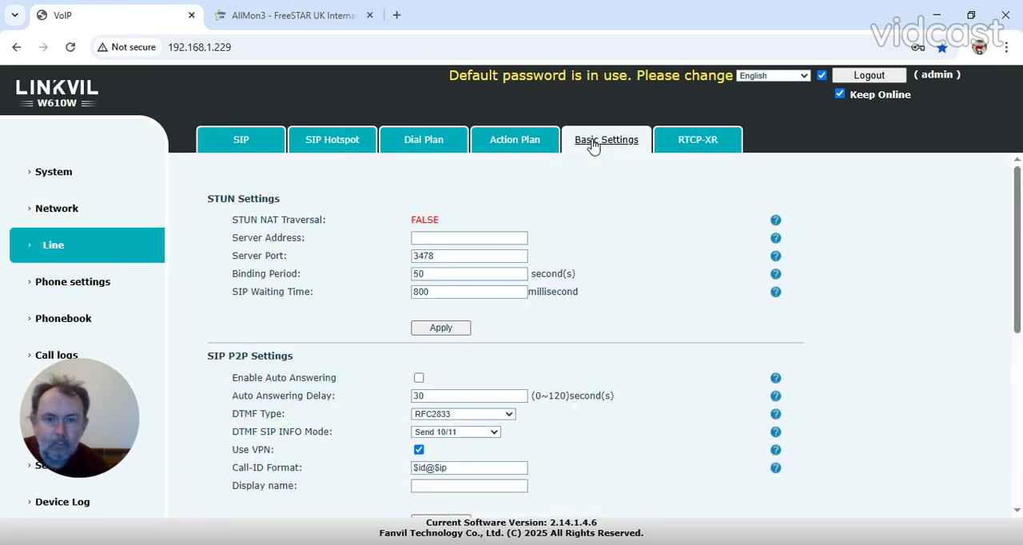
{"action": "mouse_move", "coordinate": [487, 181]}
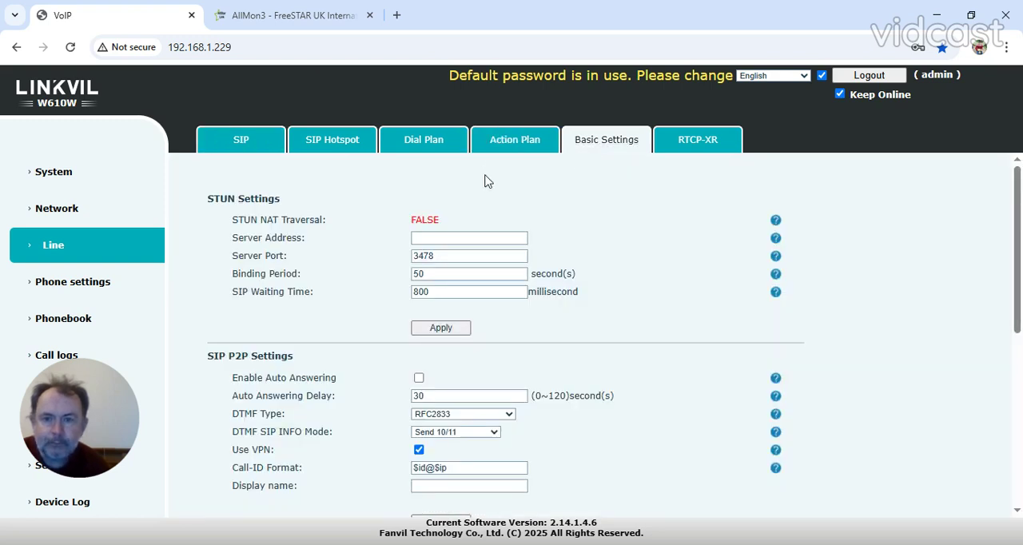
{"action": "mouse_move", "coordinate": [333, 139]}
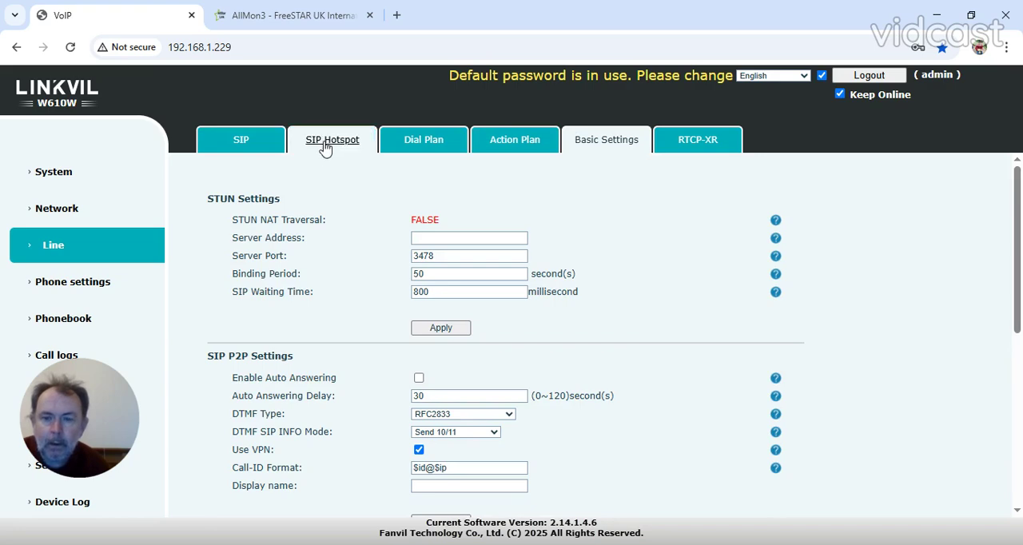
{"action": "left_click", "coordinate": [333, 139]}
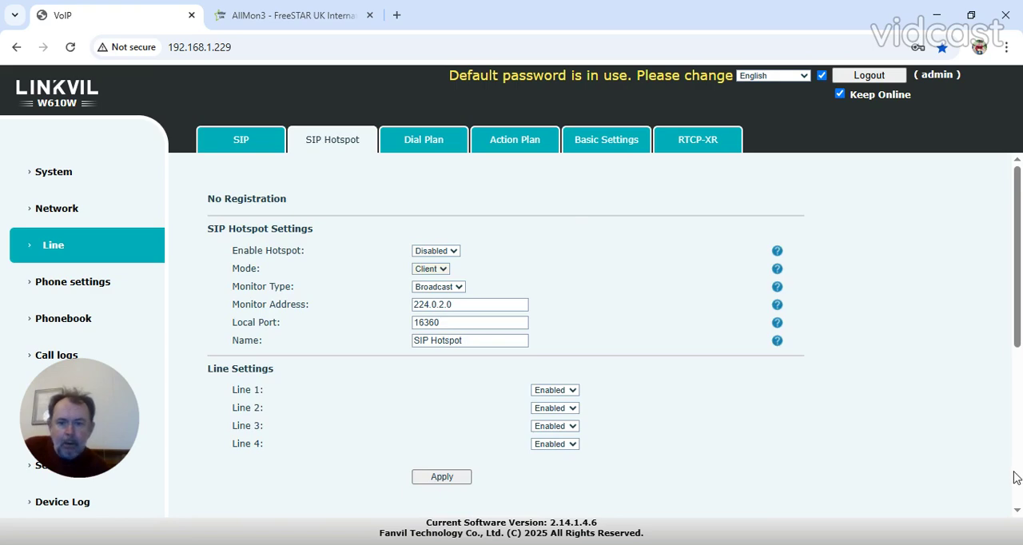
{"action": "scroll", "scroll_direction": "down", "scroll_amount": 3}
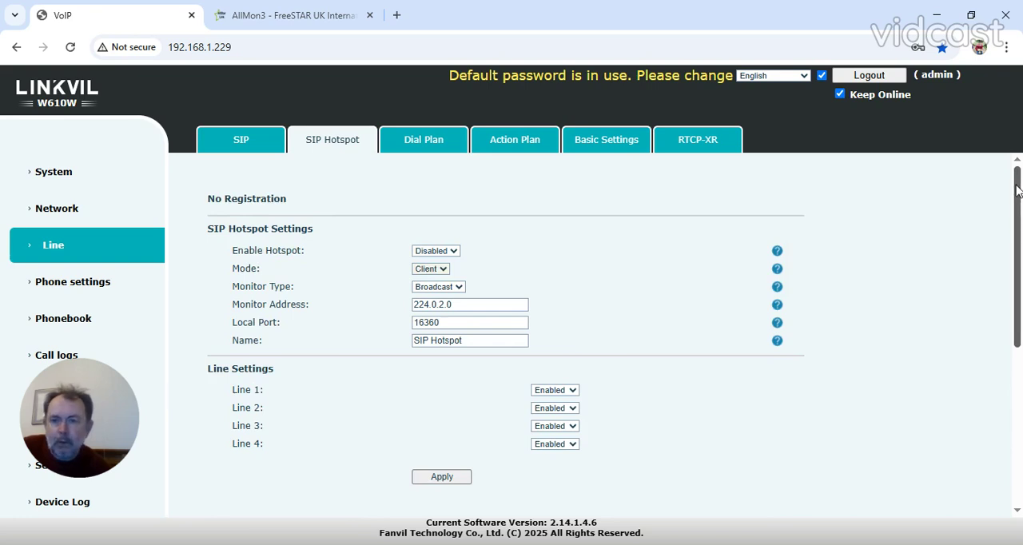
Step: Return to the SIP tab and review the call recording settings page
{"action": "left_click", "coordinate": [240, 139]}
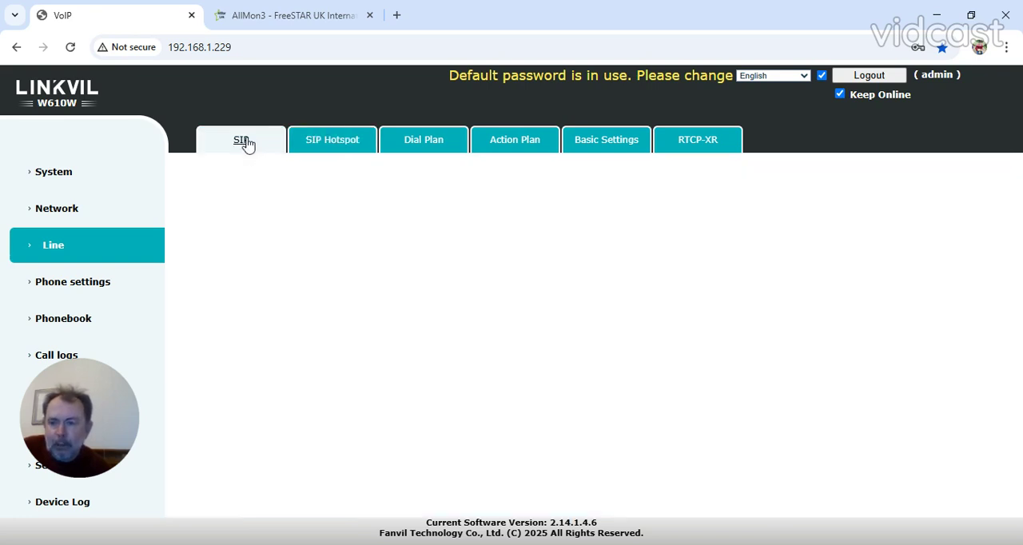
{"action": "left_click", "coordinate": [240, 139]}
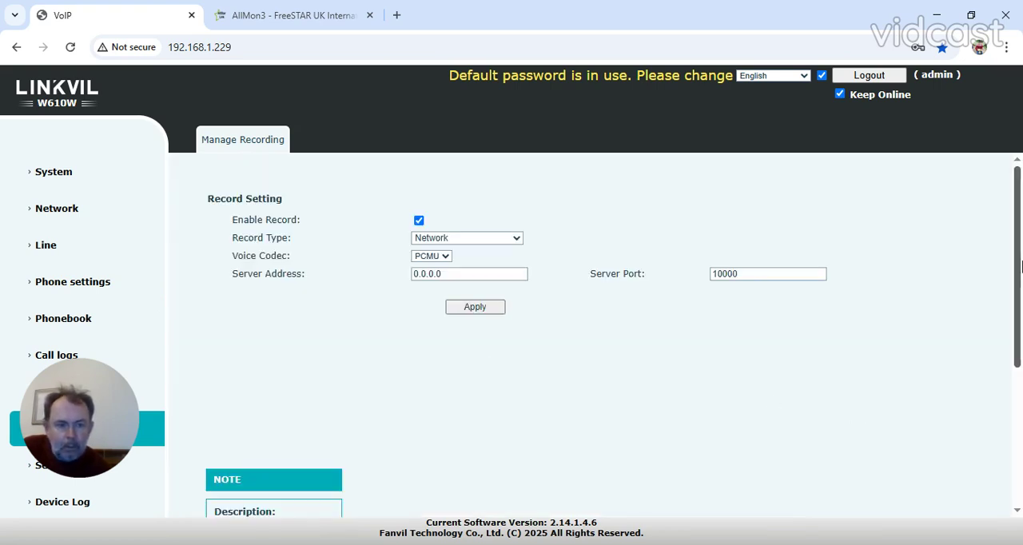
{"action": "scroll", "scroll_direction": "down", "scroll_amount": 3}
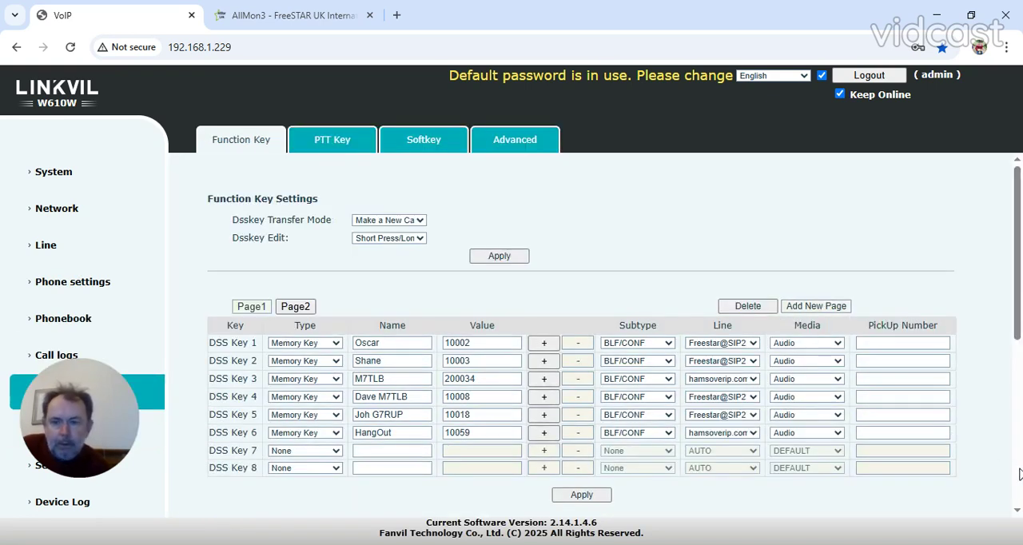
{"action": "scroll", "scroll_direction": "down", "scroll_amount": 3}
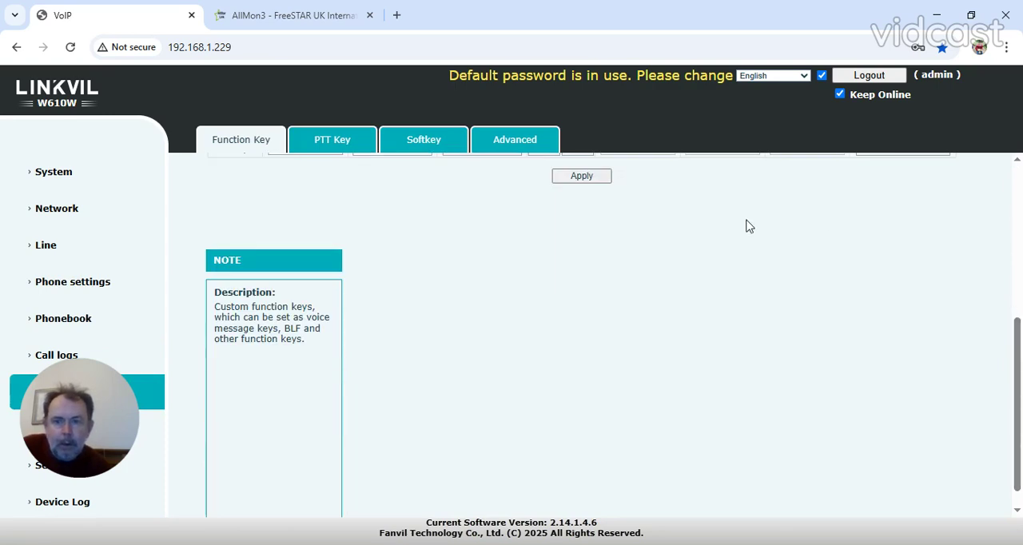
Step: Browse the Advanced, Softkey and PTT Key tabs, ending on the Function Key memory-key list
{"action": "left_click", "coordinate": [514, 139]}
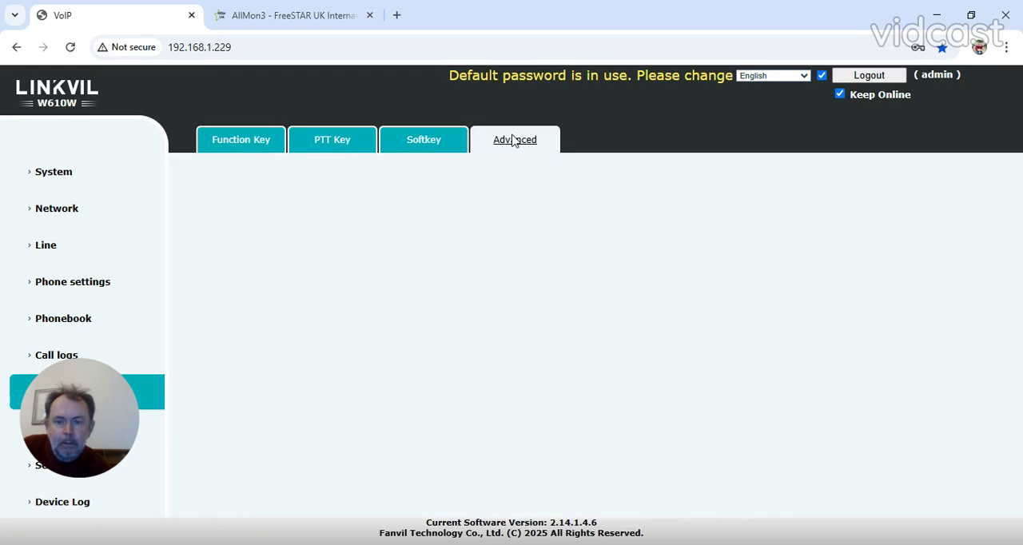
{"action": "left_click", "coordinate": [424, 139]}
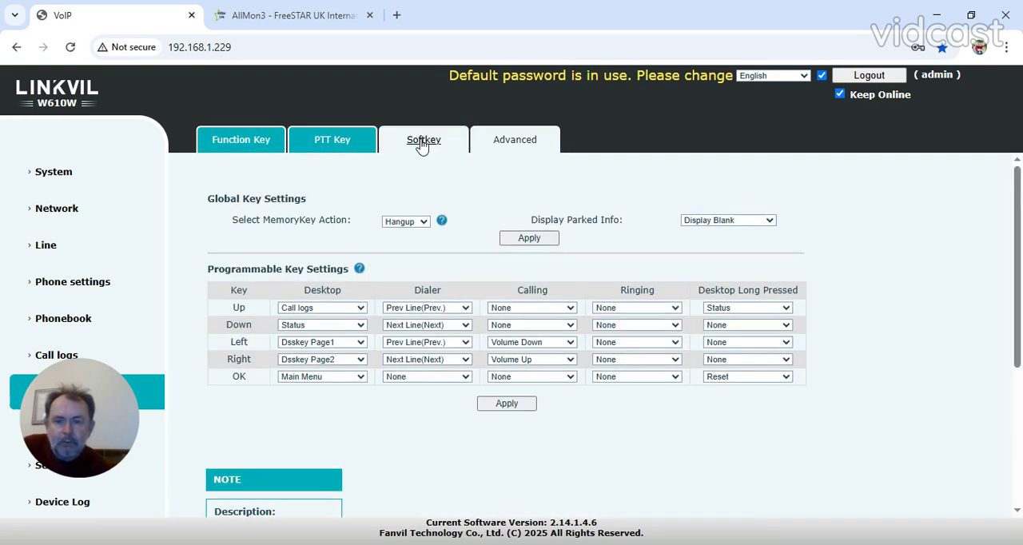
{"action": "left_click", "coordinate": [424, 139]}
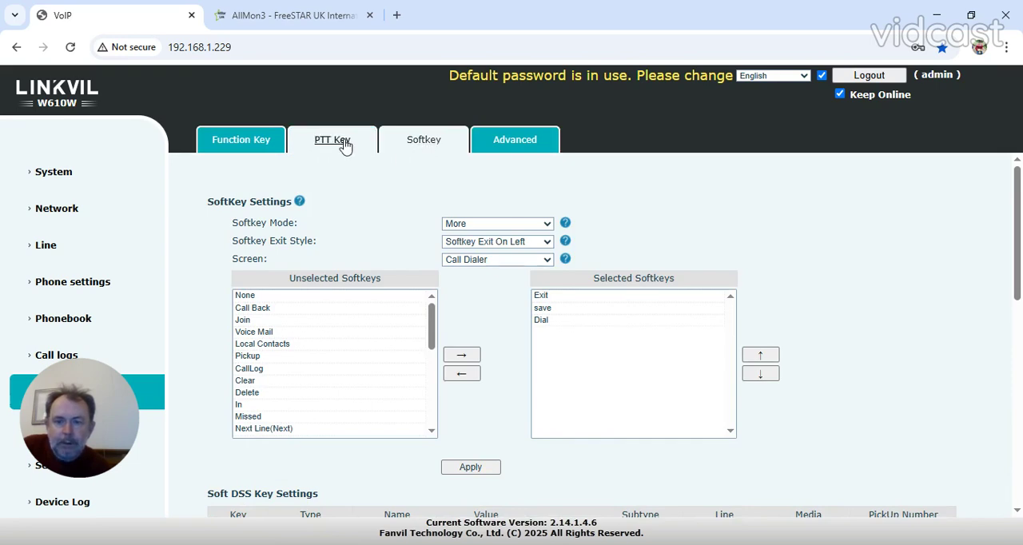
{"action": "left_click", "coordinate": [240, 139]}
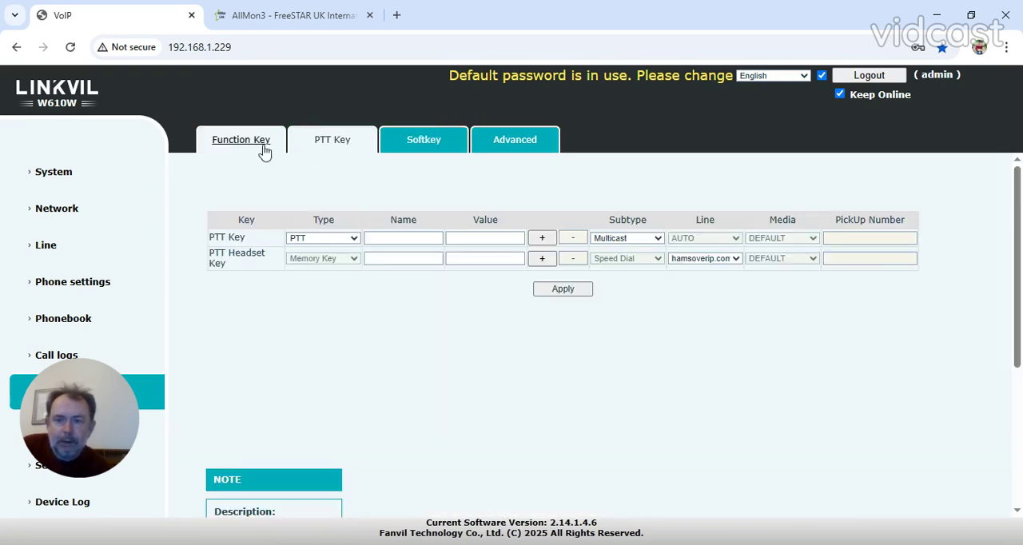
{"action": "left_click", "coordinate": [239, 139]}
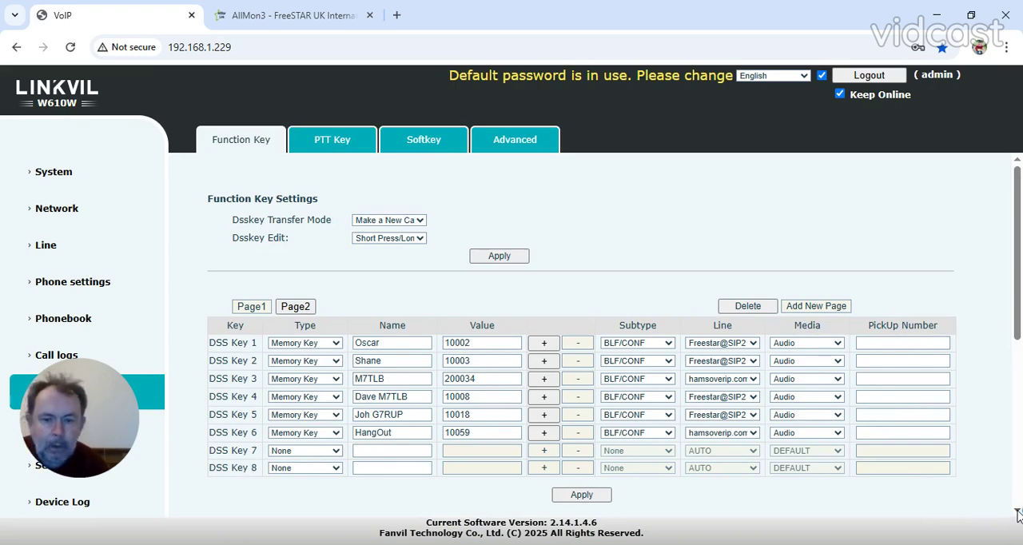
{"action": "scroll", "scroll_direction": "down", "scroll_amount": 3}
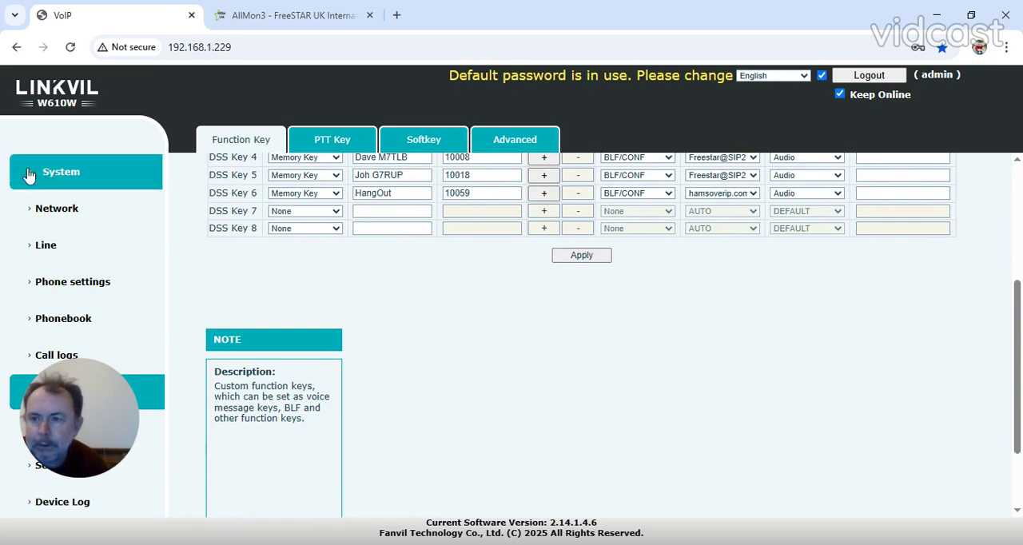
Step: Tour the System pages: Information, web user accounts, diagnostic tools and export/import configuration
{"action": "left_click", "coordinate": [60, 171]}
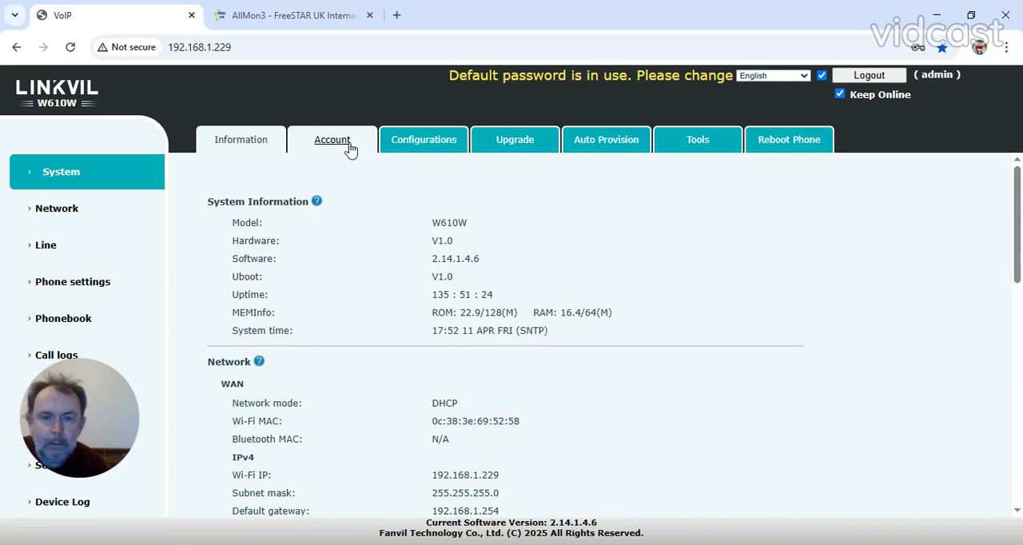
{"action": "left_click", "coordinate": [332, 139]}
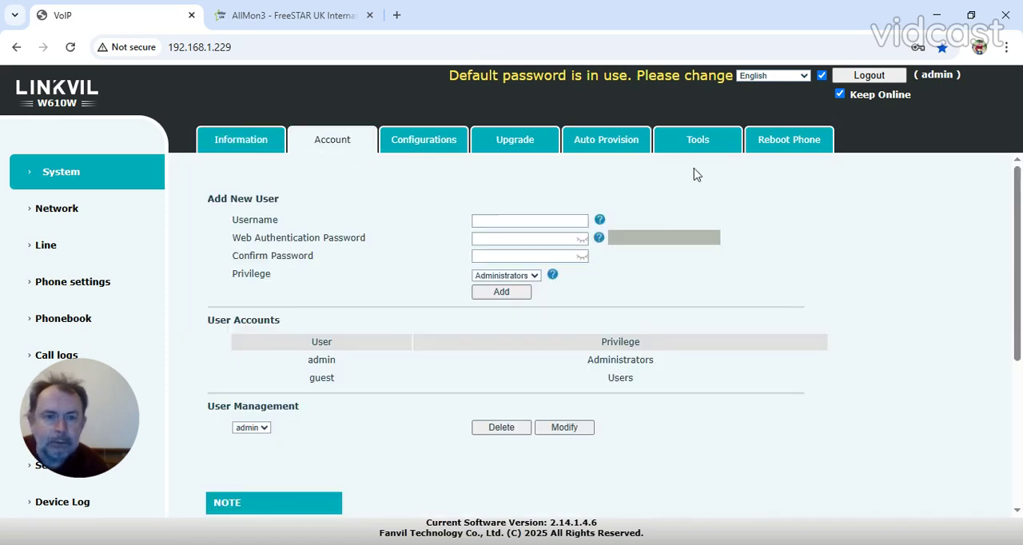
{"action": "left_click", "coordinate": [697, 139]}
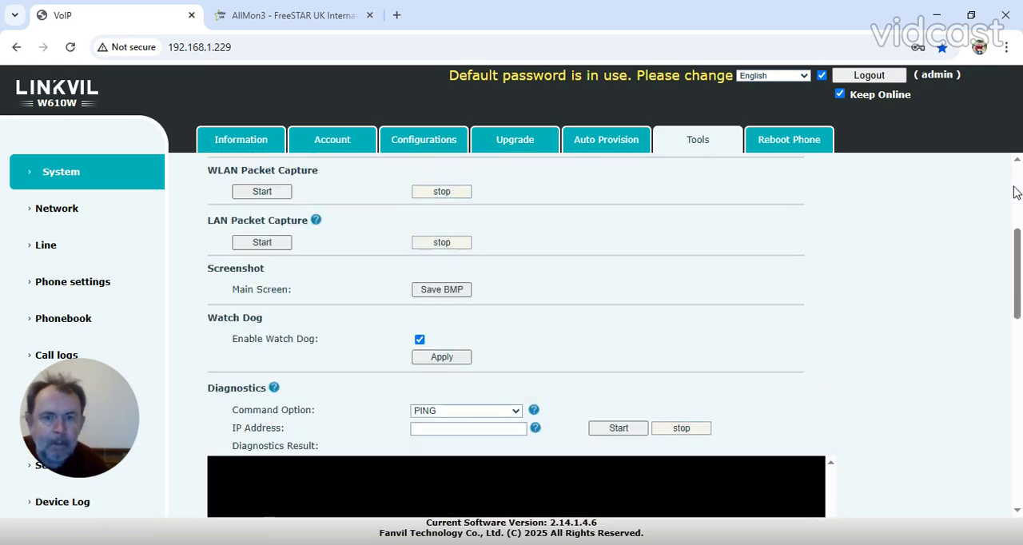
{"action": "left_click", "coordinate": [423, 140]}
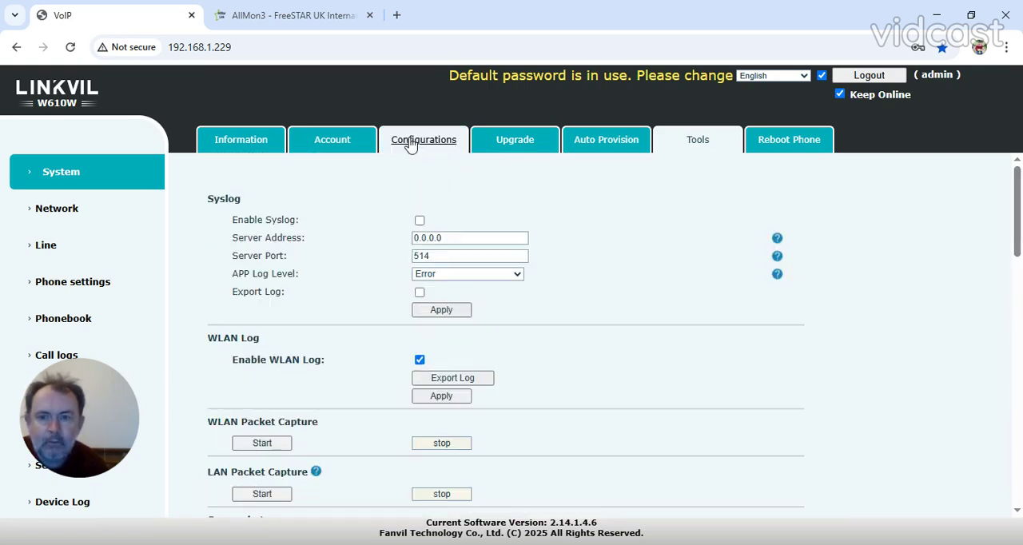
{"action": "left_click", "coordinate": [424, 139]}
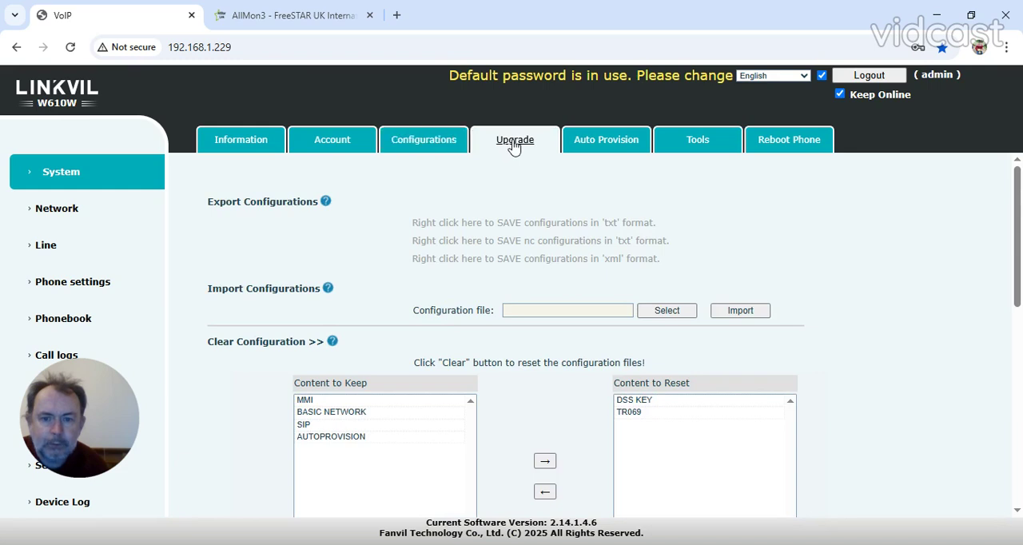
Step: Review the firmware upgrade tab, then the Information page's line registration status
{"action": "left_click", "coordinate": [515, 139]}
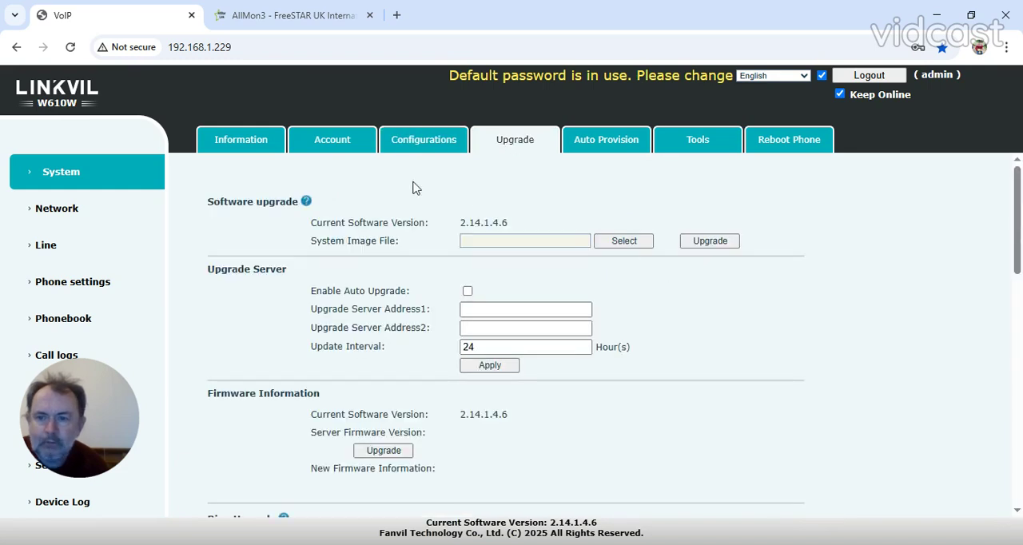
{"action": "left_click", "coordinate": [239, 139]}
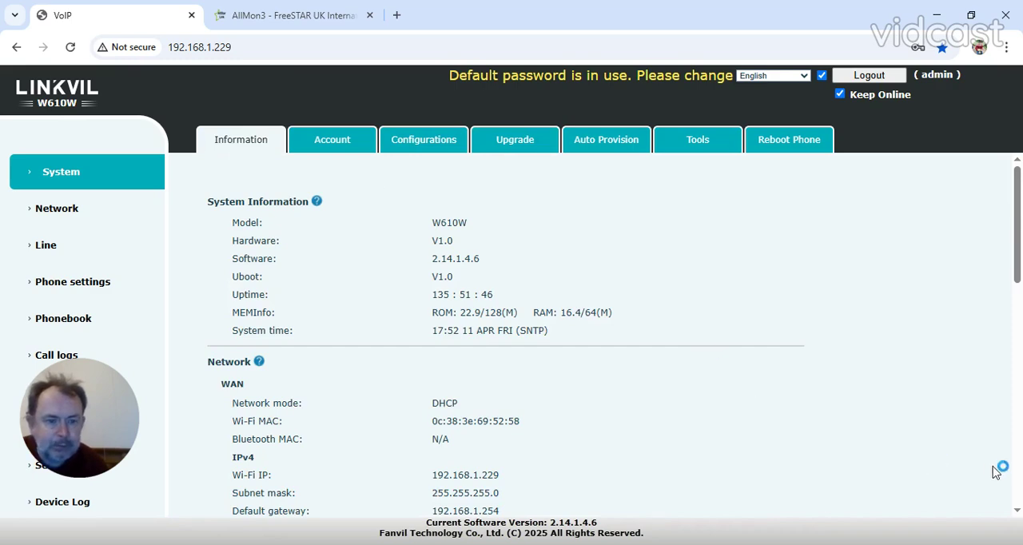
{"action": "scroll", "scroll_direction": "down", "scroll_amount": 3}
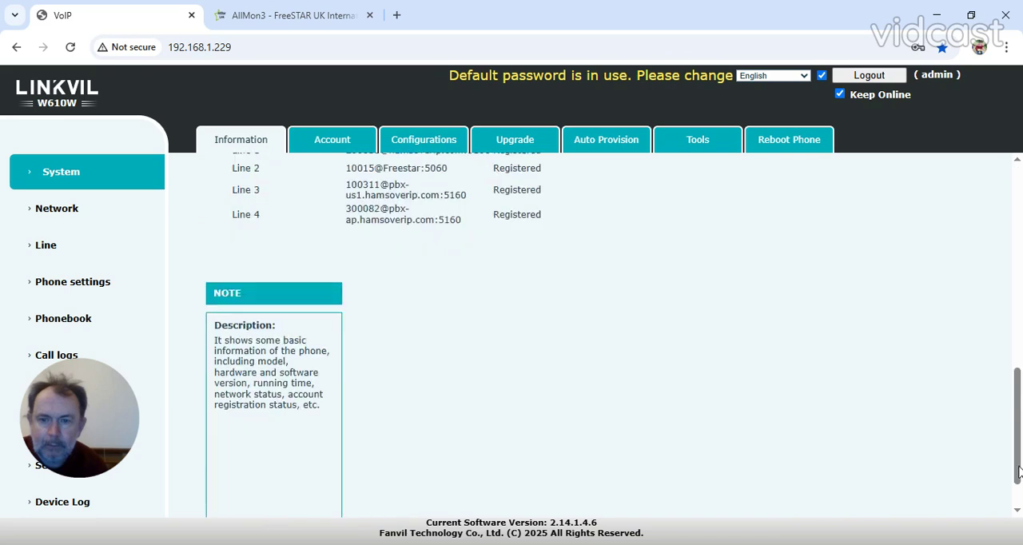
{"action": "scroll", "scroll_direction": "down", "scroll_amount": 3}
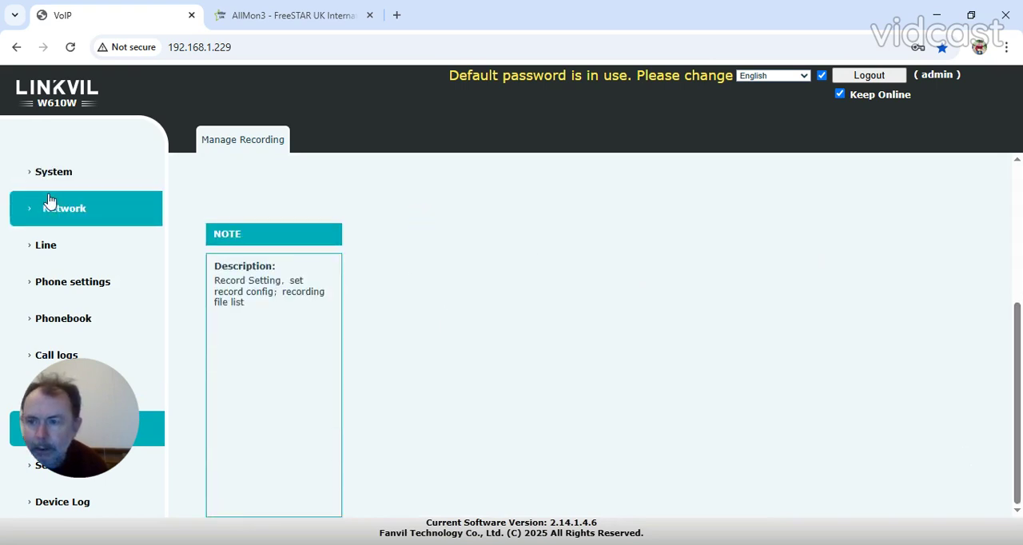
Step: Review the Line page with Advanced Settings expanded for hamsoverip.com@SIP1
{"action": "left_click", "coordinate": [45, 246]}
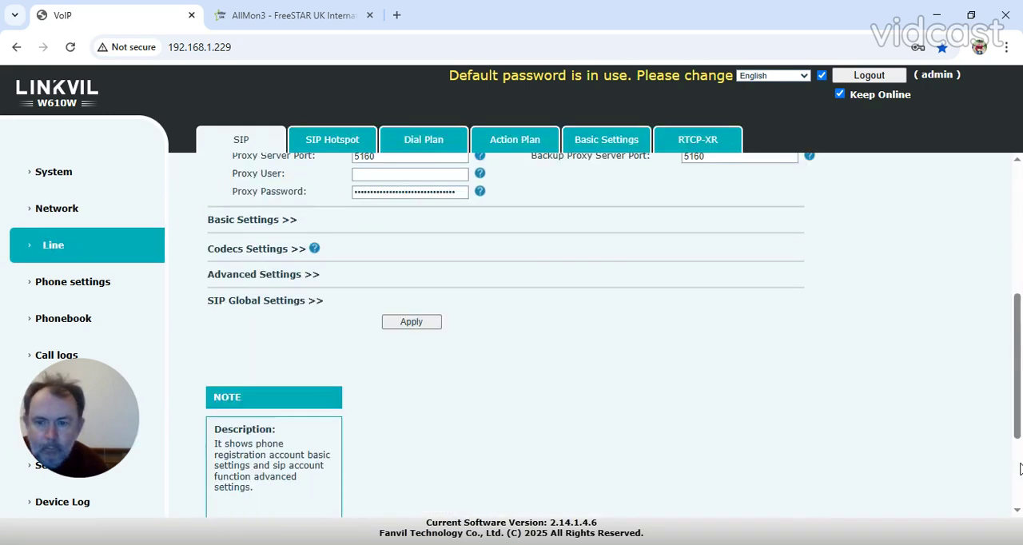
{"action": "scroll", "scroll_direction": "down", "scroll_amount": 3}
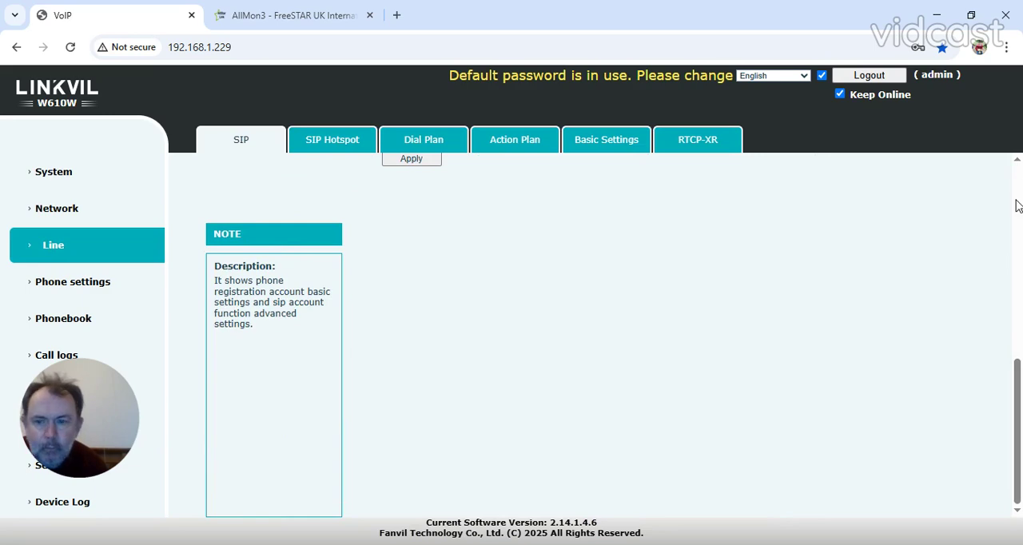
{"action": "left_click", "coordinate": [240, 139]}
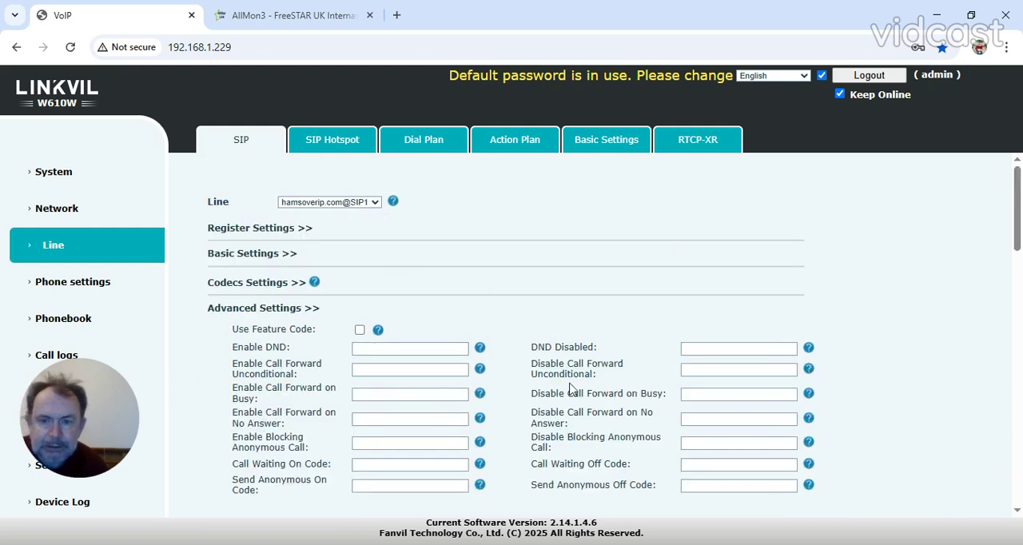
{"action": "mouse_move", "coordinate": [1016, 510]}
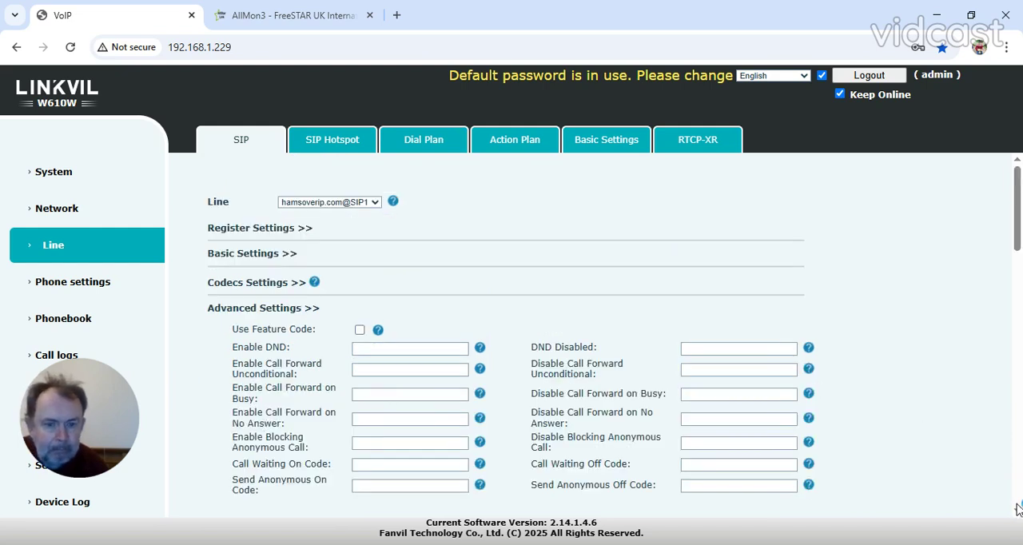
{"action": "scroll", "scroll_direction": "down", "scroll_amount": 3}
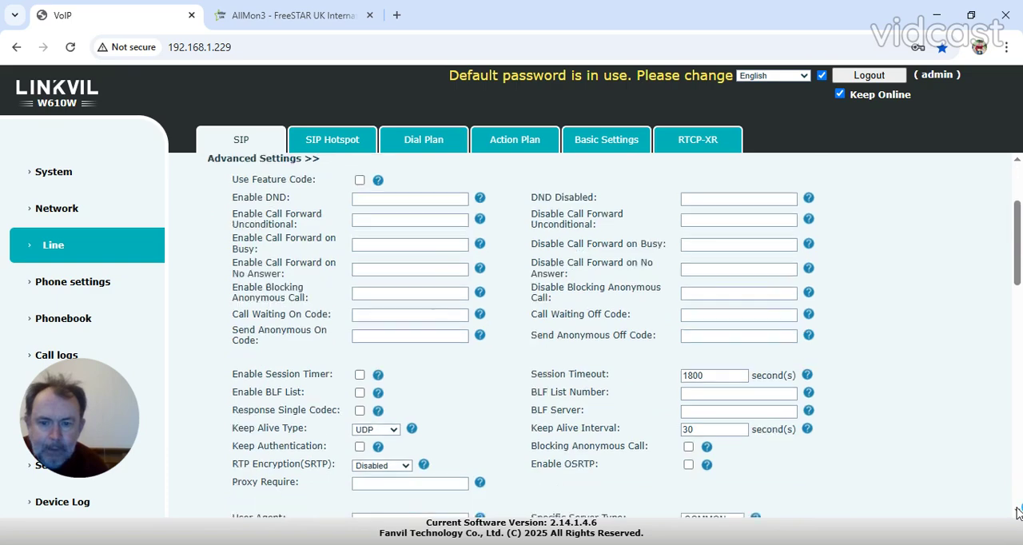
{"action": "scroll", "scroll_direction": "down", "scroll_amount": 3}
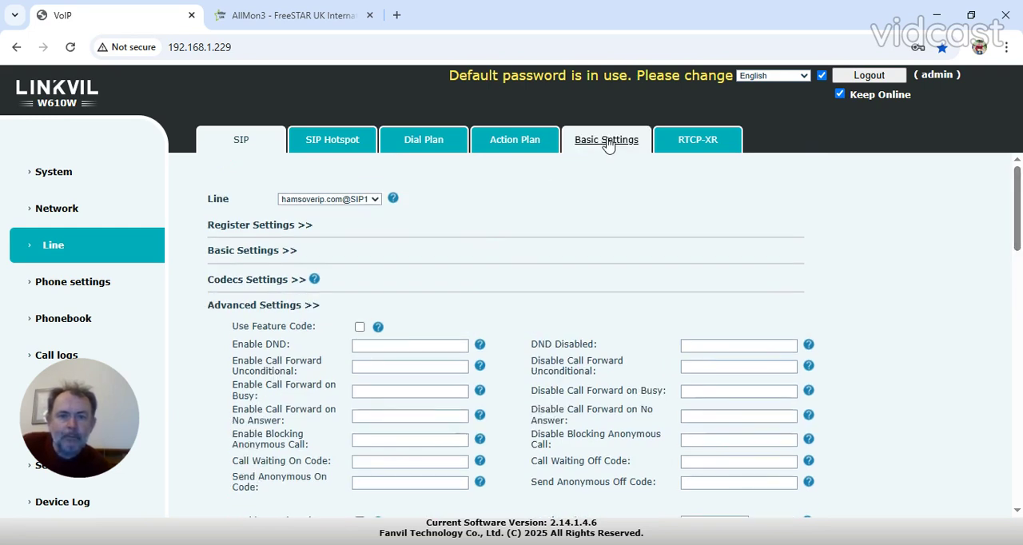
Step: Browse the other line tabs and return to the SIP register settings showing Registered
{"action": "left_click", "coordinate": [697, 139]}
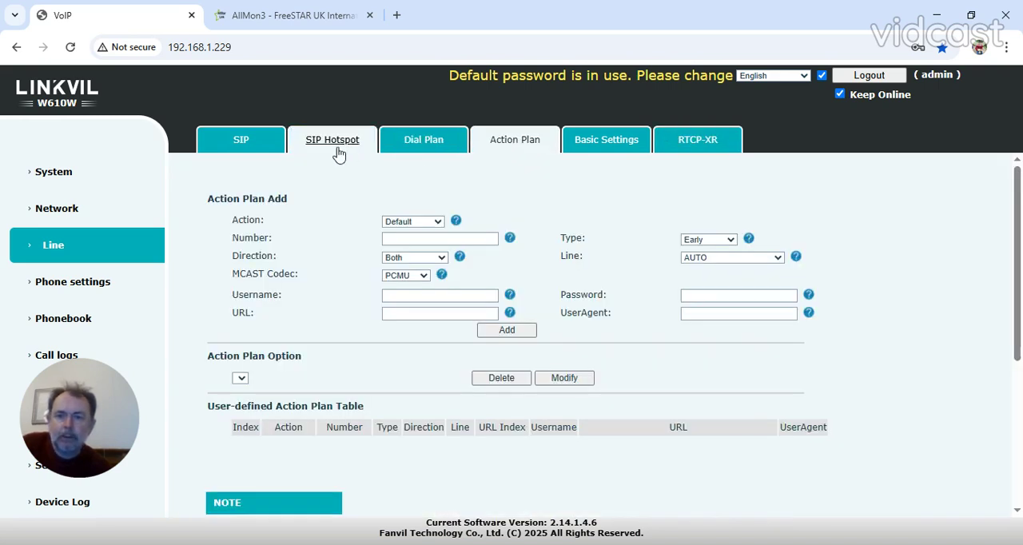
{"action": "left_click", "coordinate": [240, 139]}
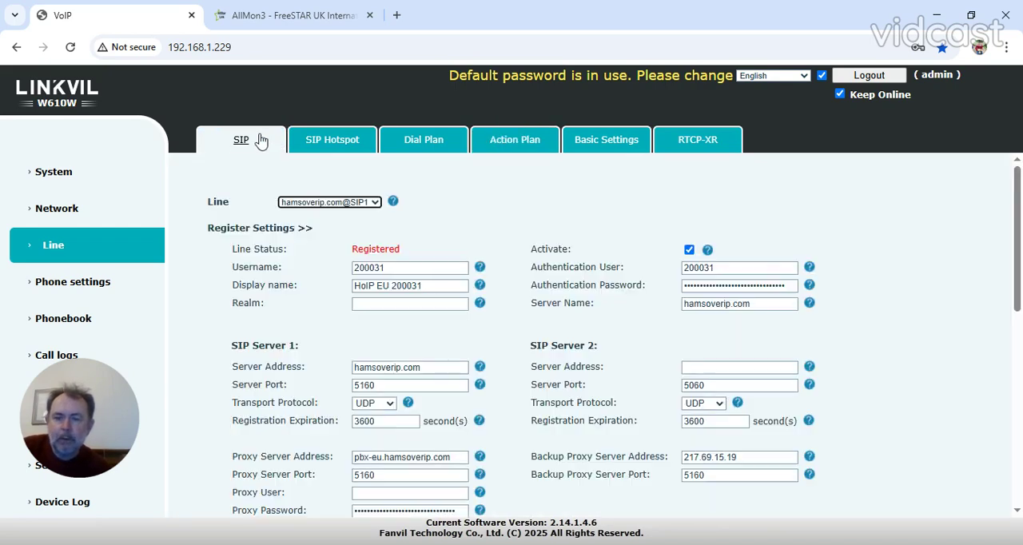
{"action": "mouse_move", "coordinate": [157, 358]}
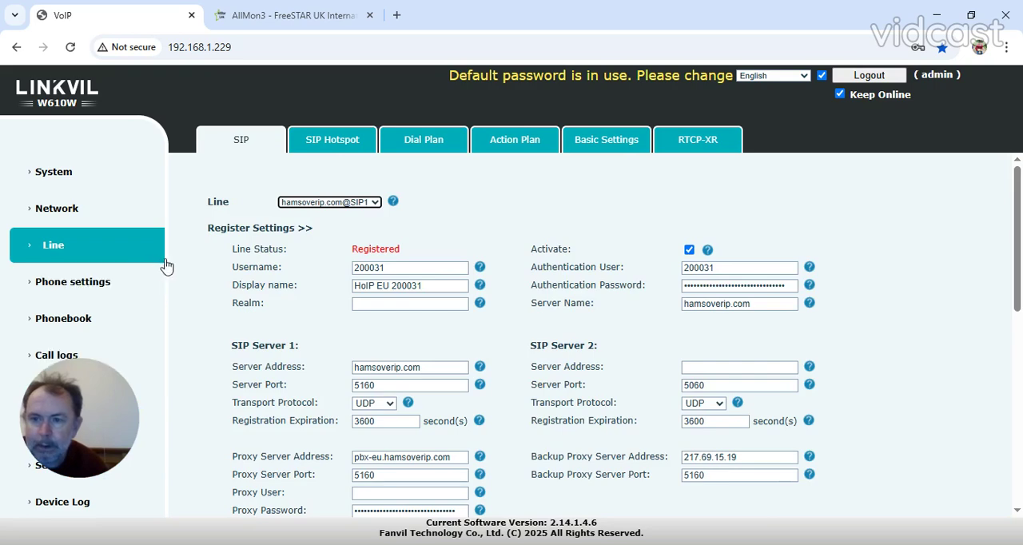
{"action": "mouse_move", "coordinate": [400, 211]}
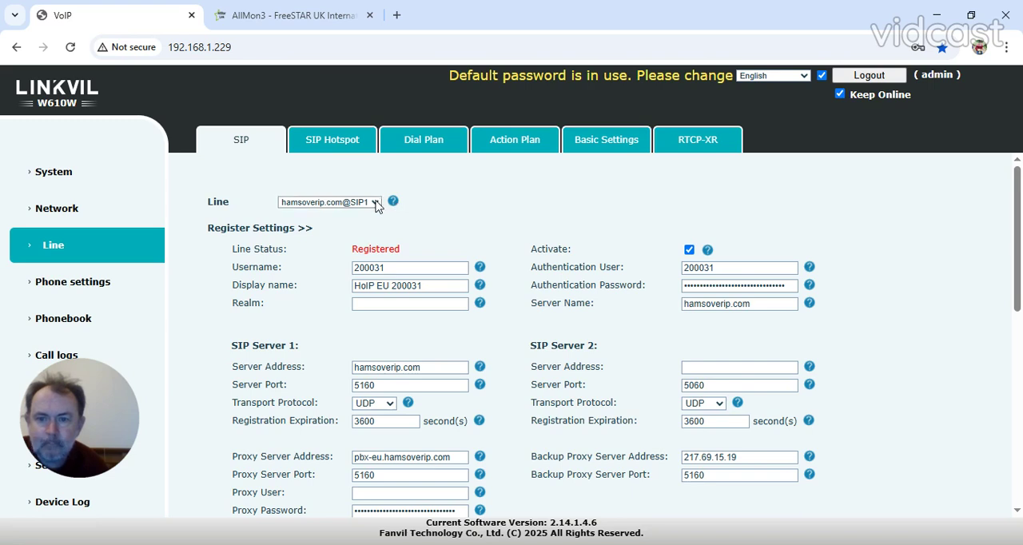
Step: Switch the SIP page to line HoIP AP 300082@SIP4
{"action": "left_click", "coordinate": [329, 201]}
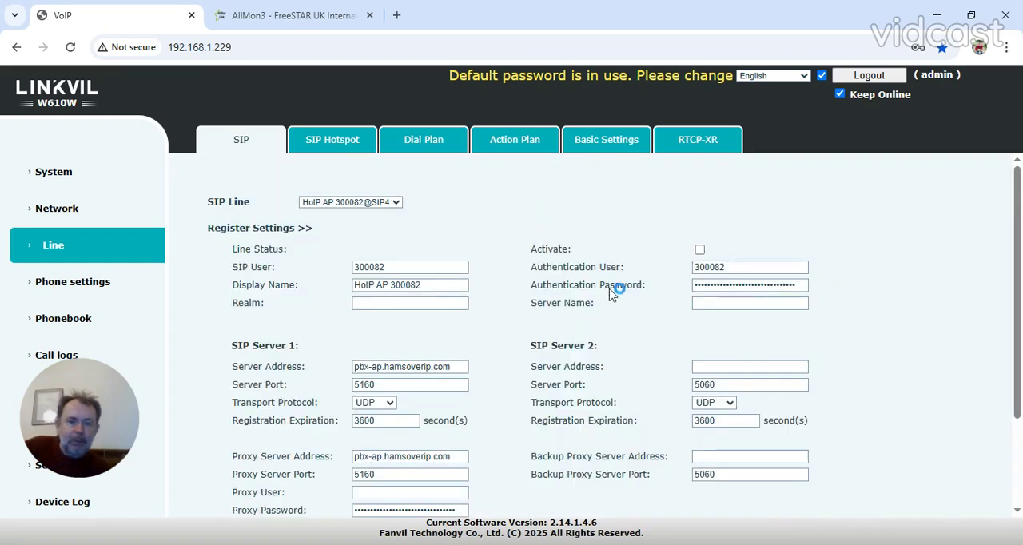
Step: Confirm SIP4 is activated and Registered to pbx-ap.hamsoverip.com on port 5160
{"action": "left_click", "coordinate": [700, 249]}
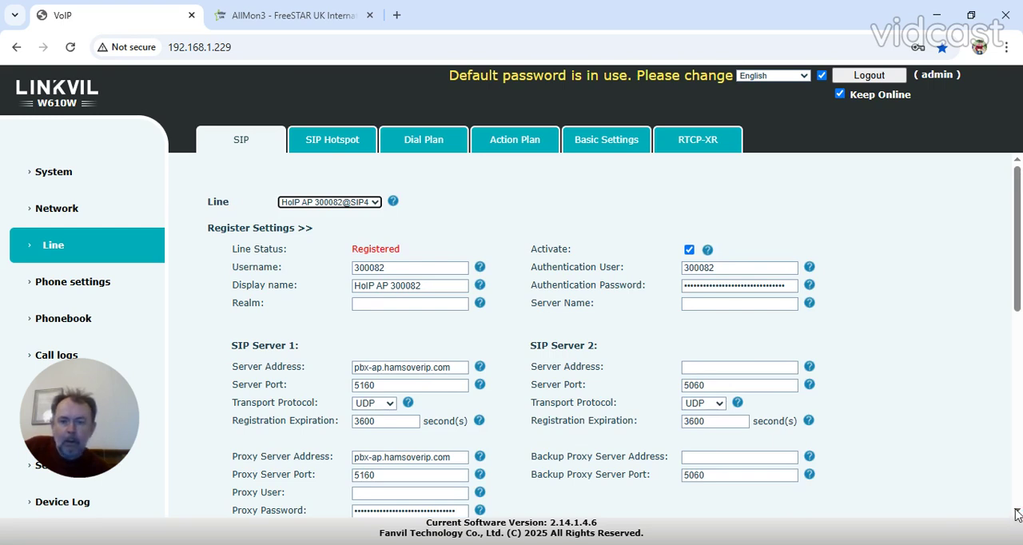
{"action": "scroll", "scroll_direction": "down", "scroll_amount": 3}
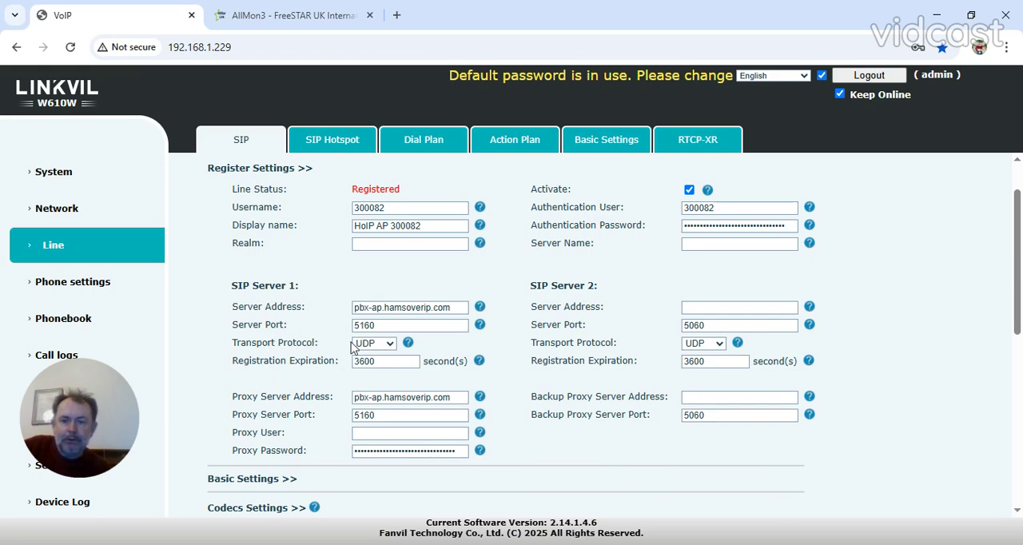
{"action": "mouse_move", "coordinate": [446, 372]}
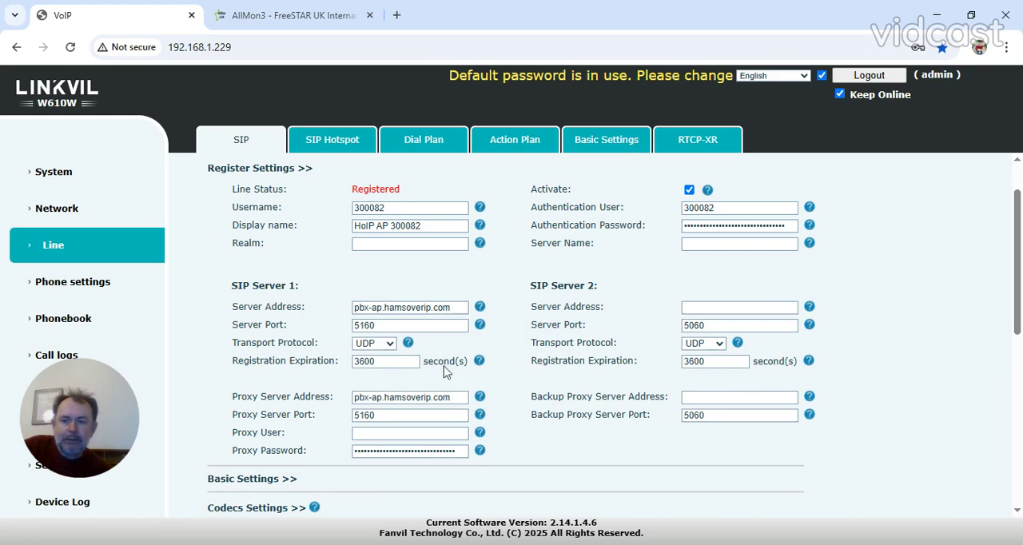
{"action": "mouse_move", "coordinate": [531, 308]}
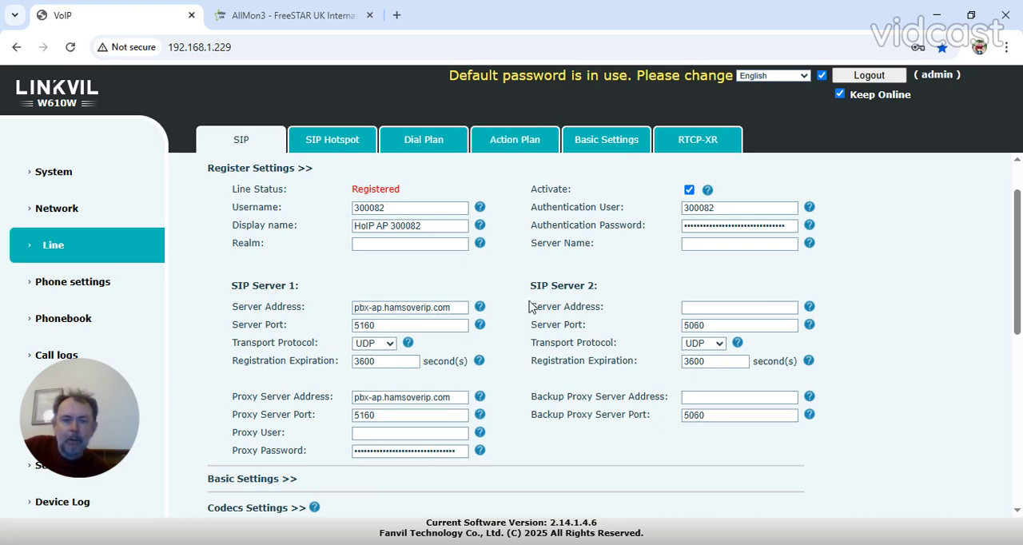
{"action": "mouse_move", "coordinate": [183, 239]}
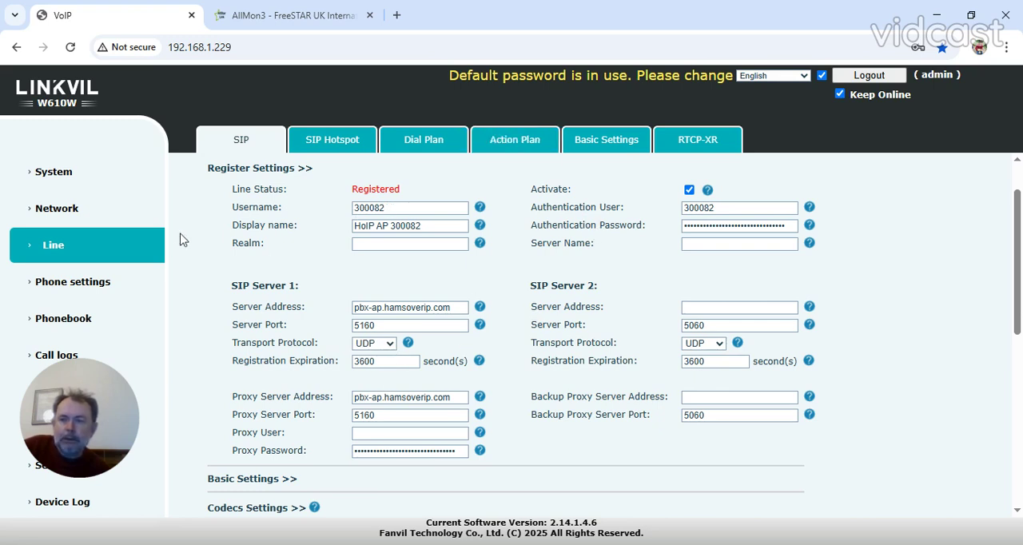
{"action": "mouse_move", "coordinate": [1013, 186]}
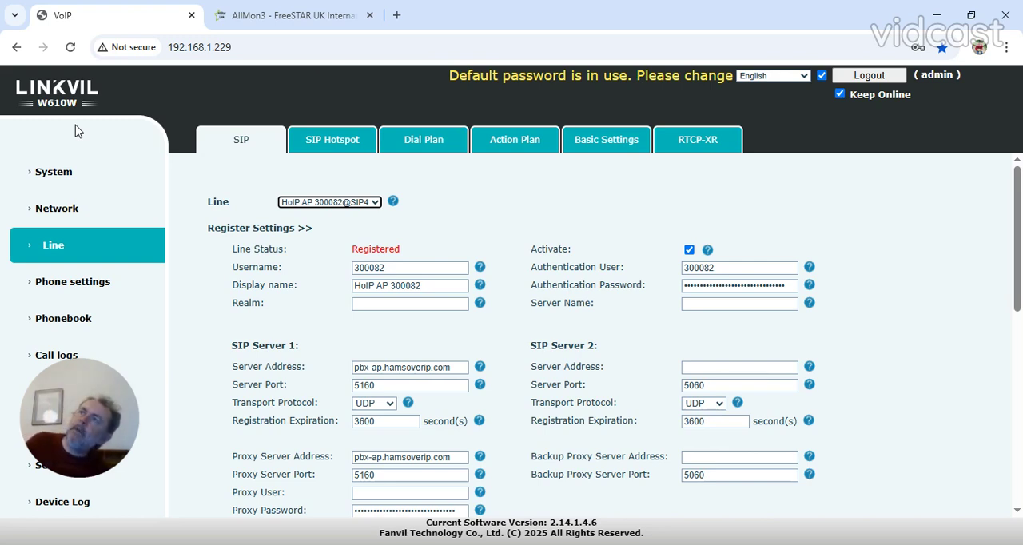
{"action": "mouse_move", "coordinate": [83, 125]}
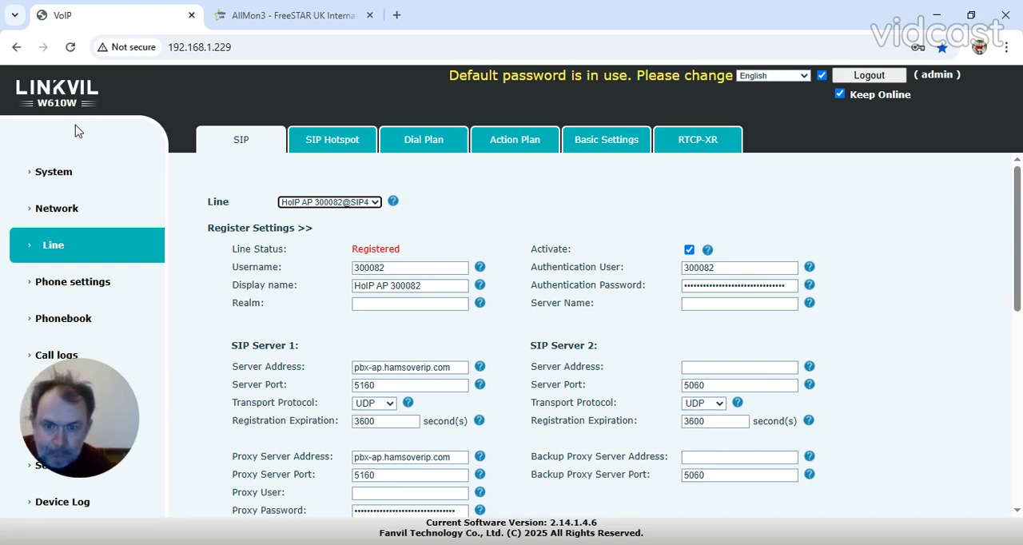
{"action": "mouse_move", "coordinate": [64, 207]}
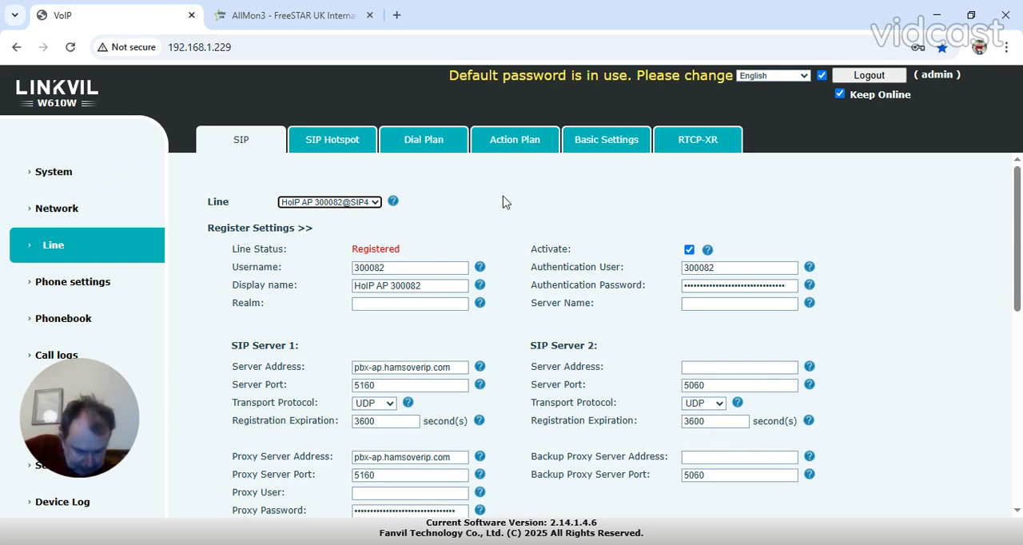
{"action": "mouse_move", "coordinate": [355, 96]}
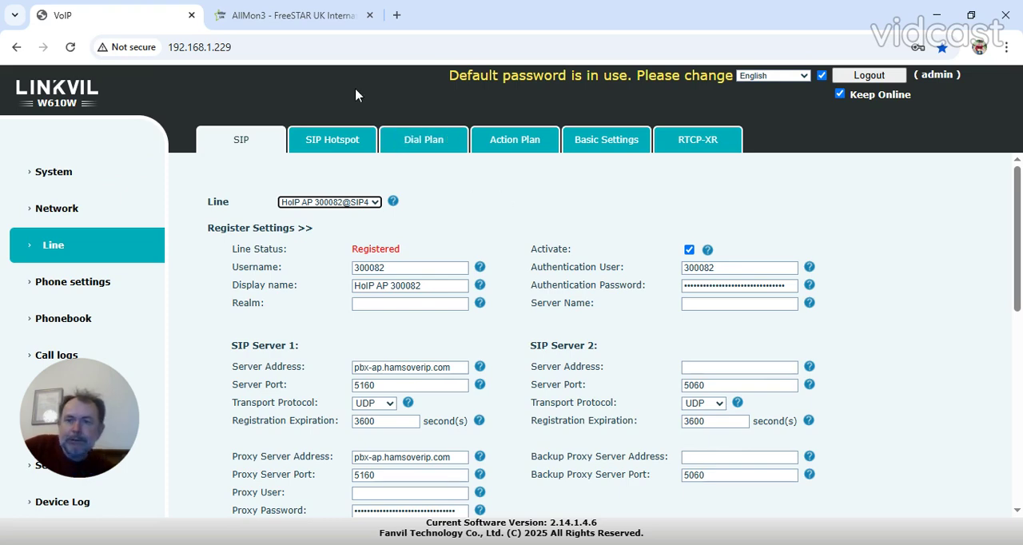
Step: Show the AllMon3 FreeSTAR UK International node list, including the M0JKT FreeSTAR HamsOverIP node
{"action": "left_click", "coordinate": [291, 16]}
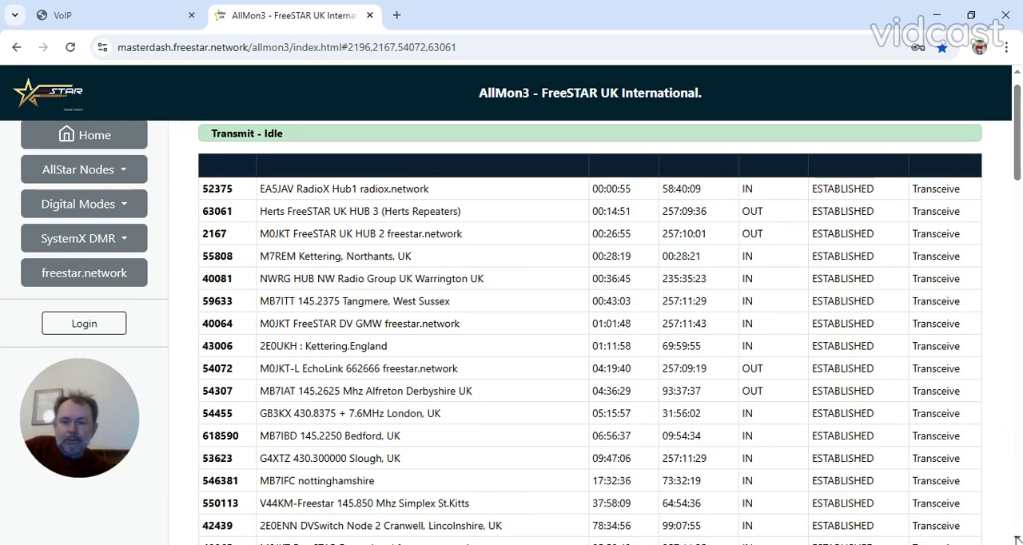
{"action": "scroll", "scroll_direction": "down", "scroll_amount": 3}
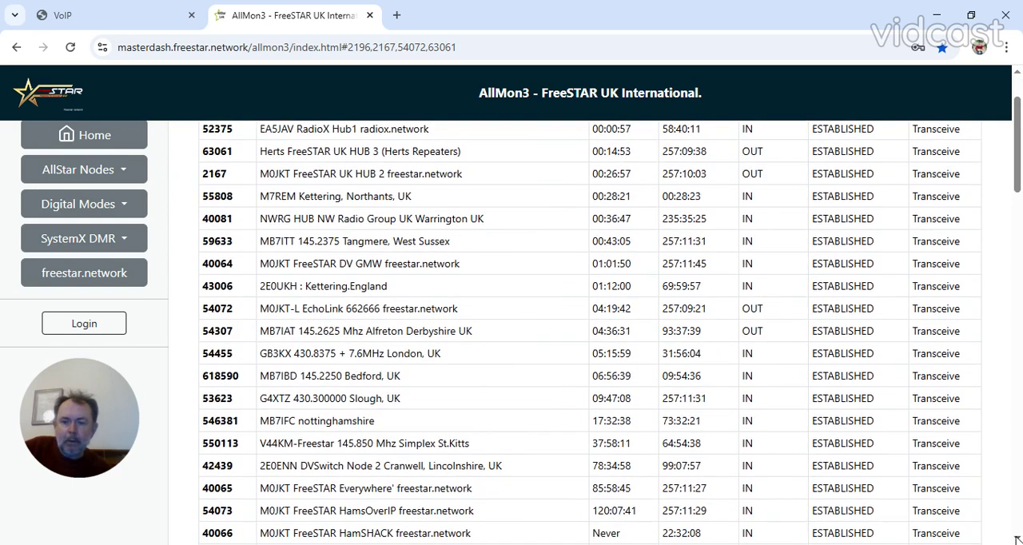
{"action": "scroll", "scroll_direction": "down", "scroll_amount": 3}
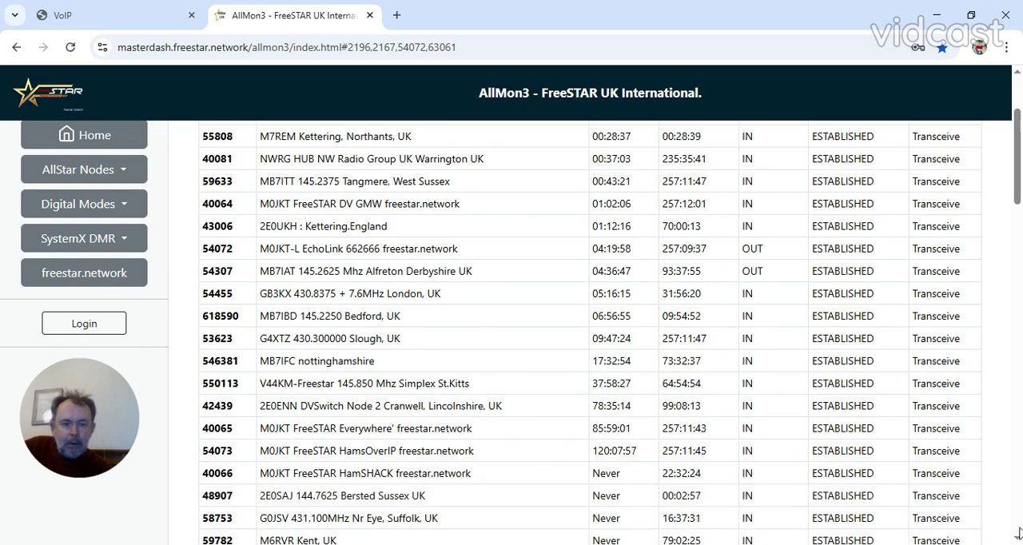
{"action": "scroll", "scroll_direction": "down", "scroll_amount": 3}
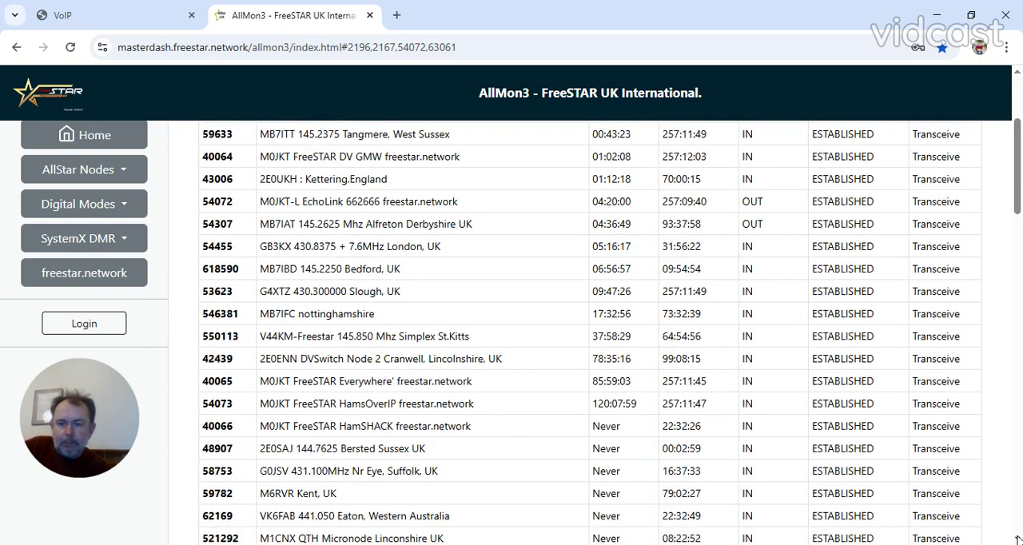